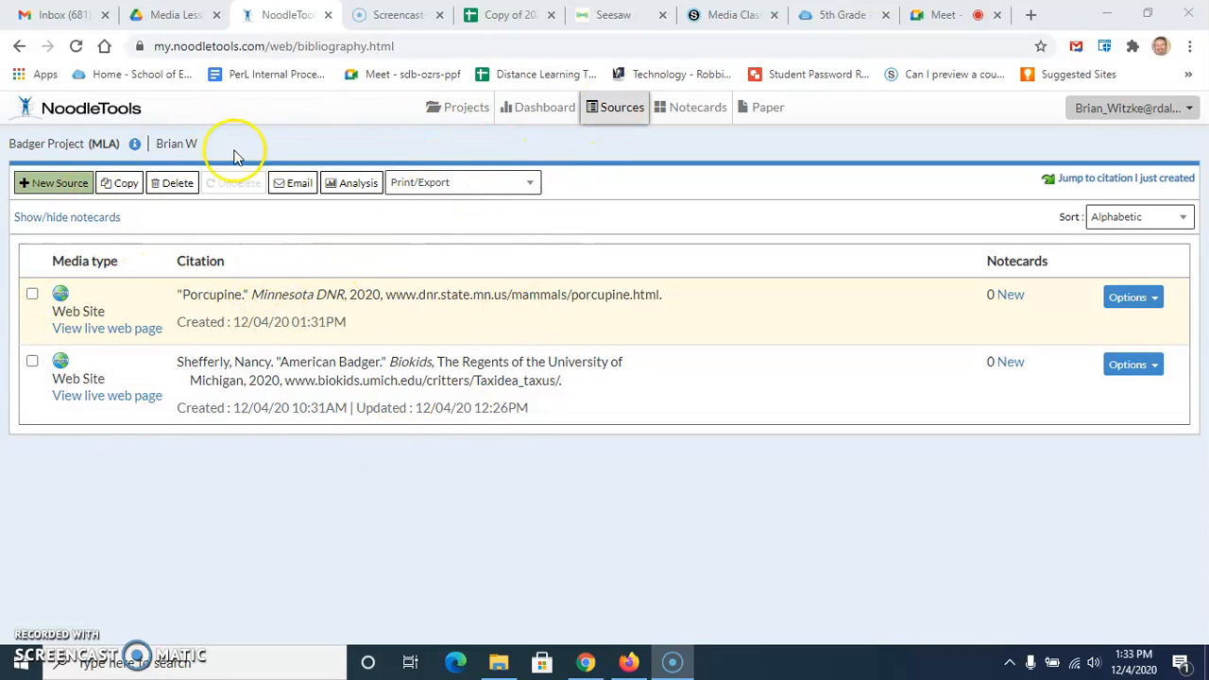
Open the Badger Project from the NoodleTools projects list to view its dashboard.
left_click(457, 107)
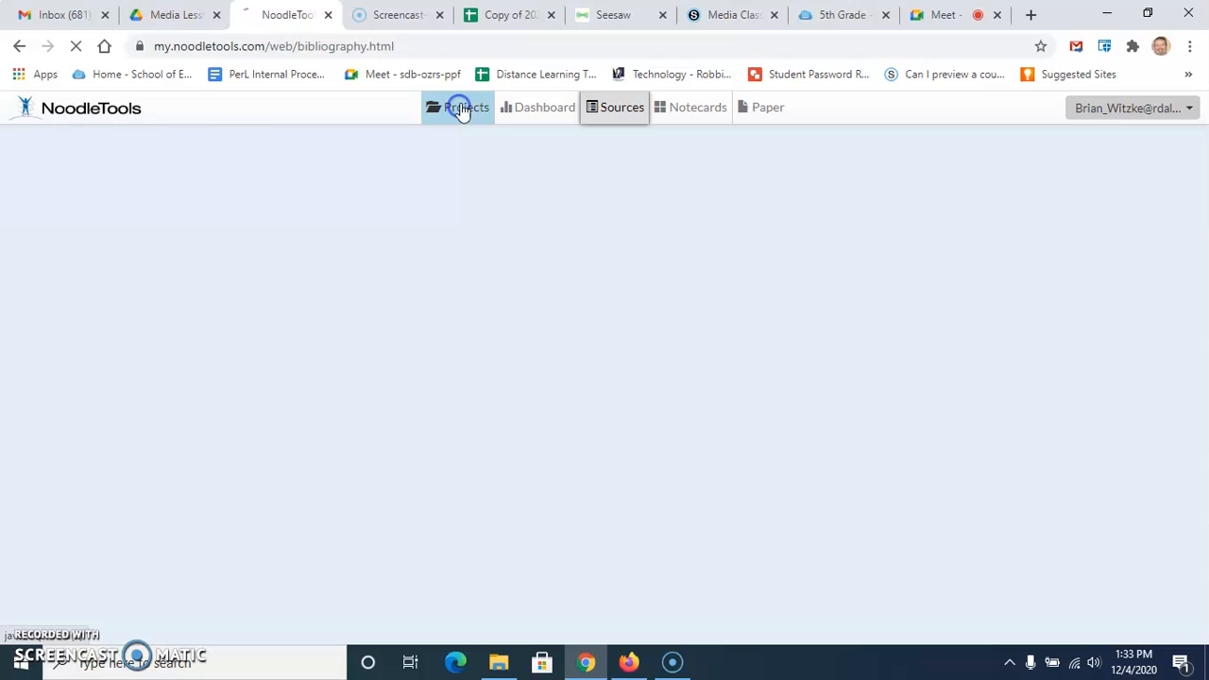
left_click(457, 106)
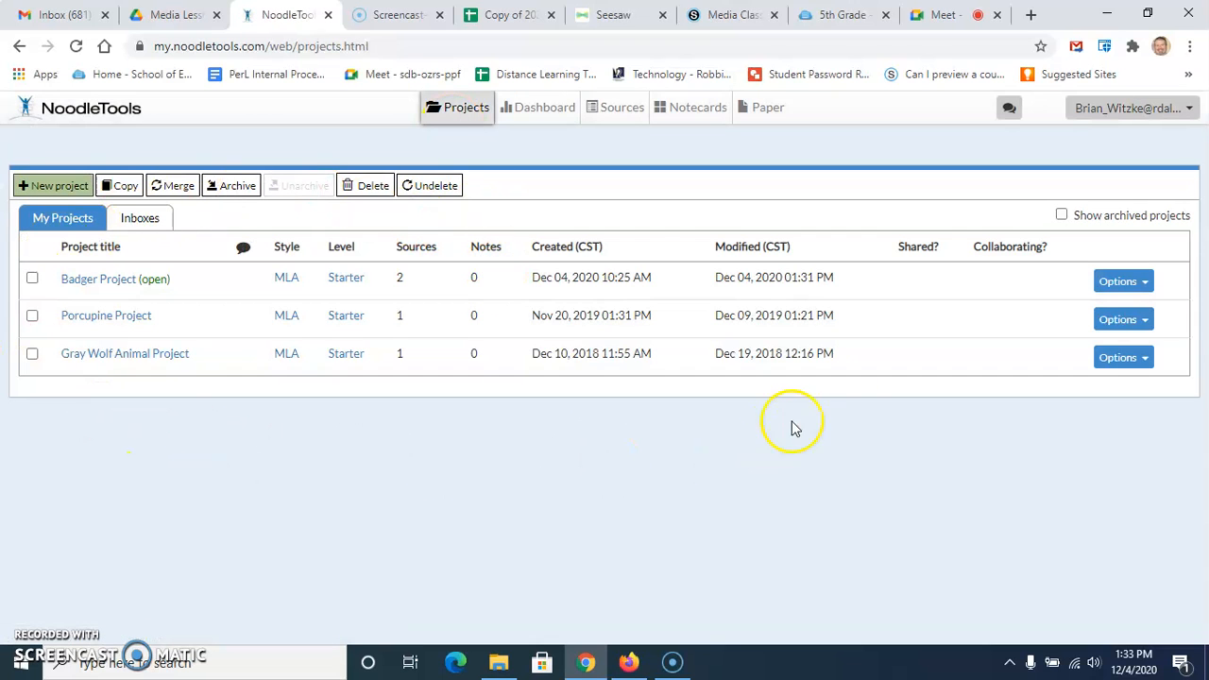
mouse_move(198, 424)
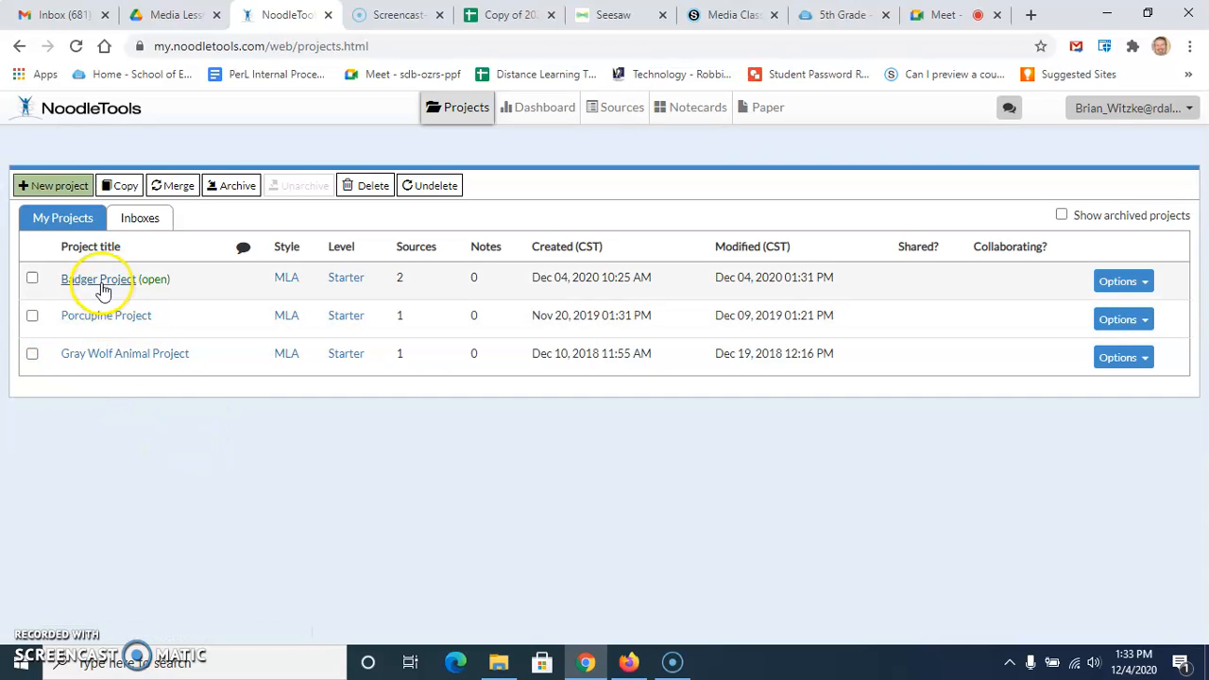
left_click(99, 279)
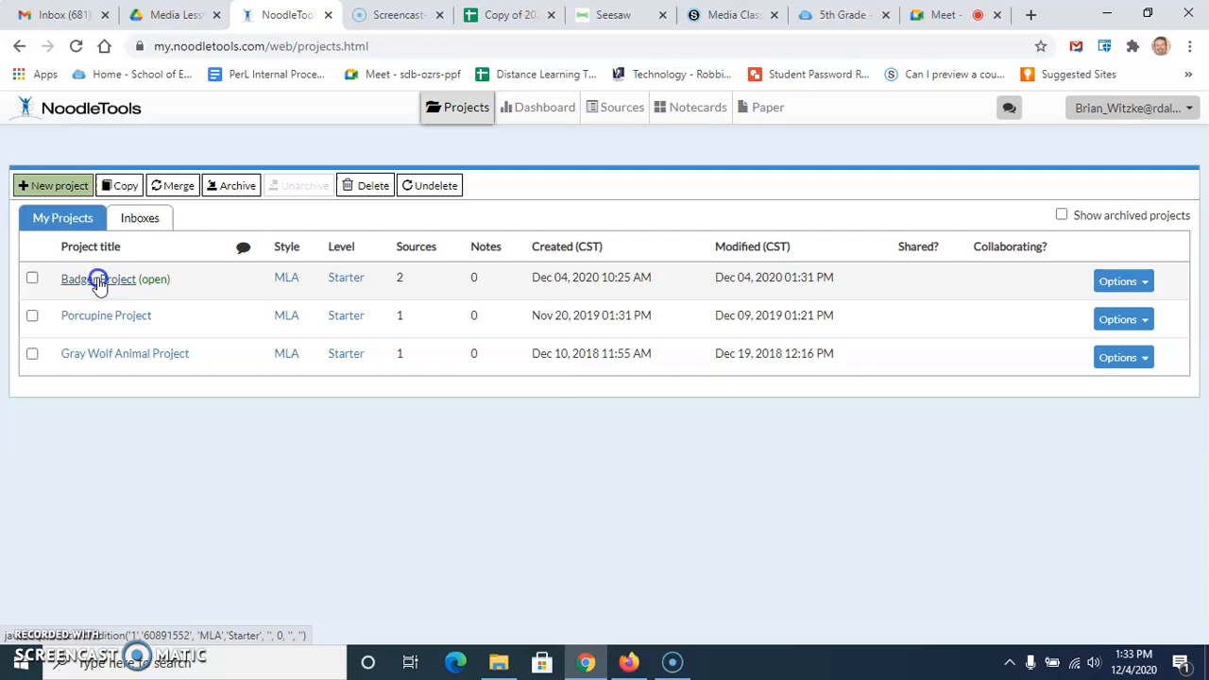
left_click(97, 278)
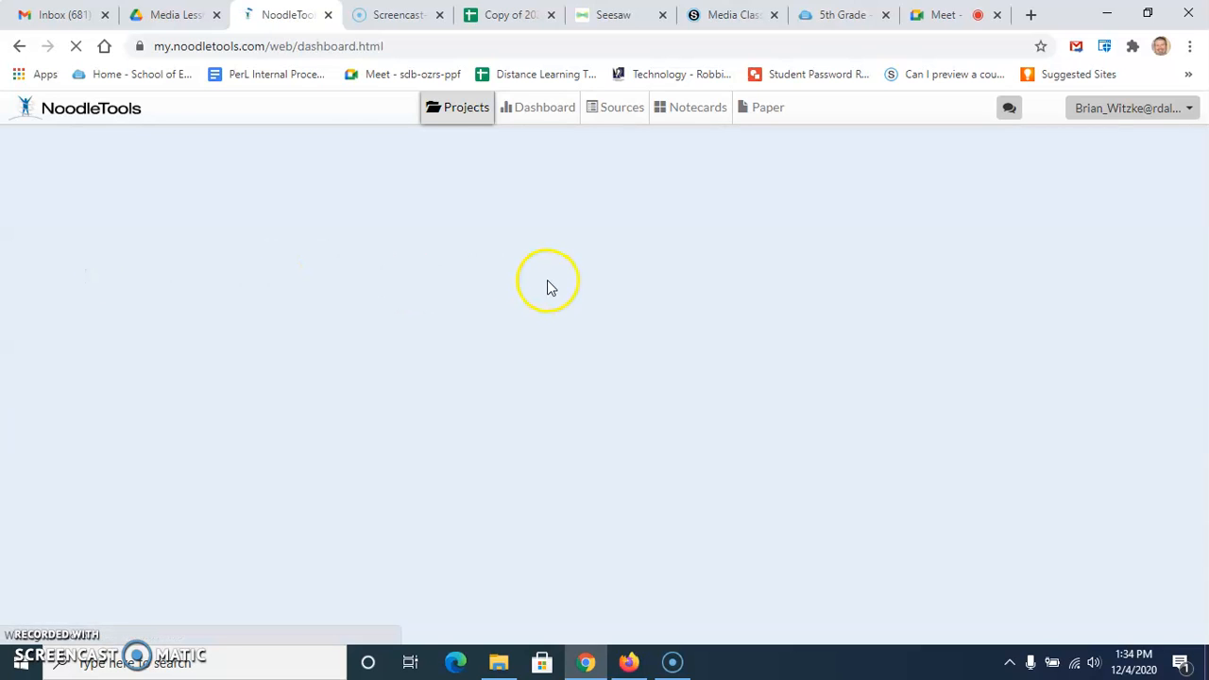
left_click(537, 106)
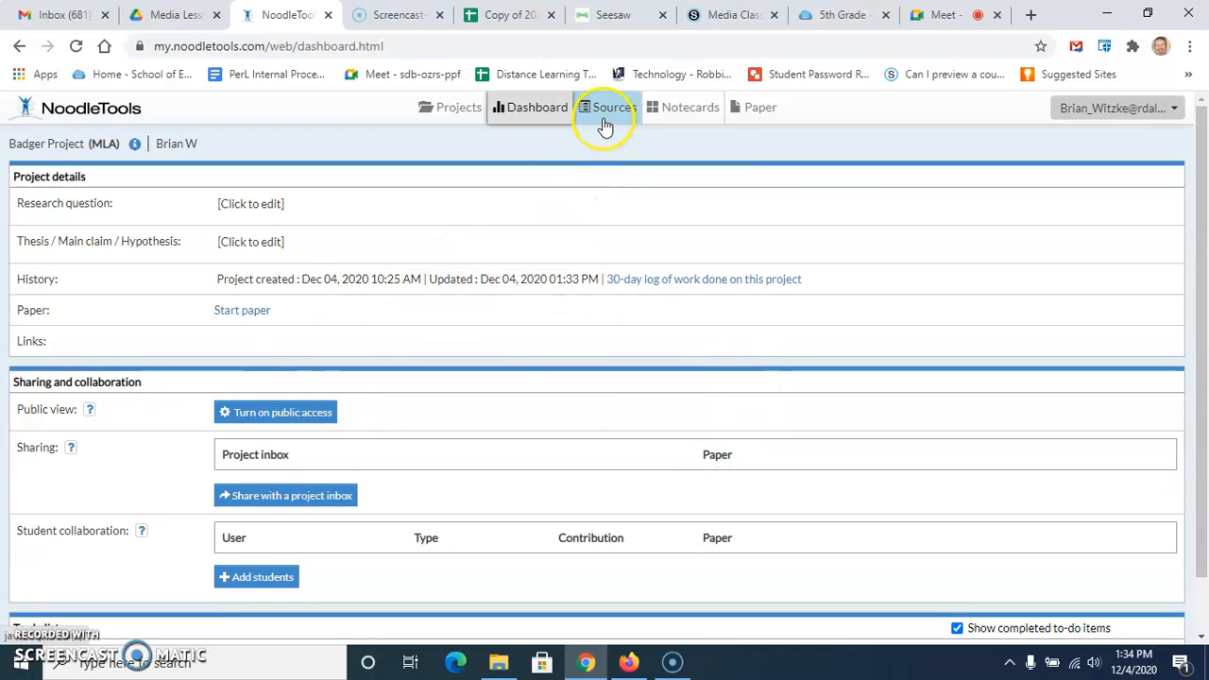
mouse_move(600, 111)
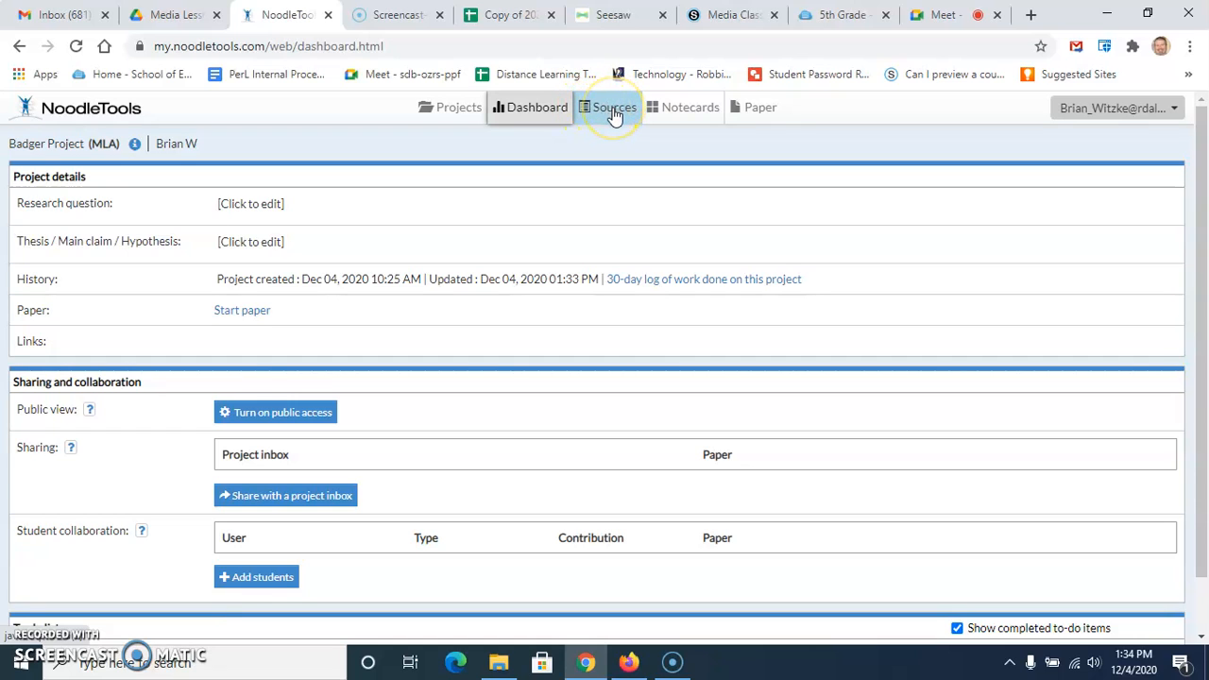
Show the Badger Project's two sources and list the Print/Export options.
left_click(614, 107)
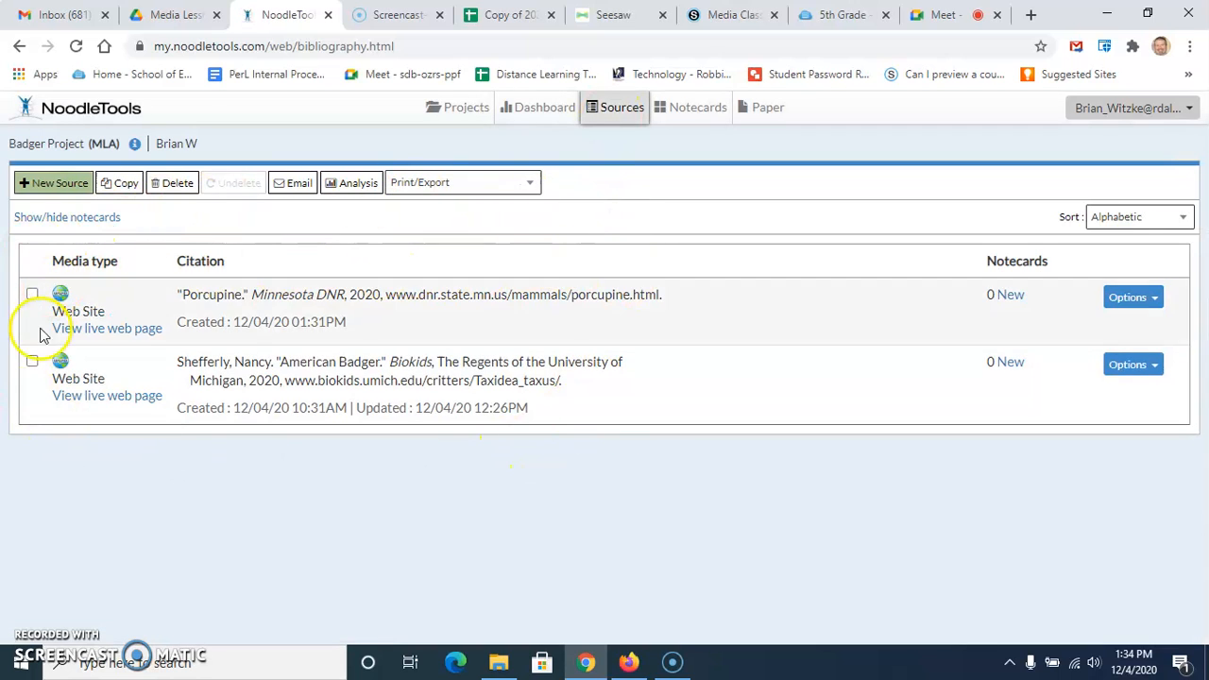
mouse_move(157, 375)
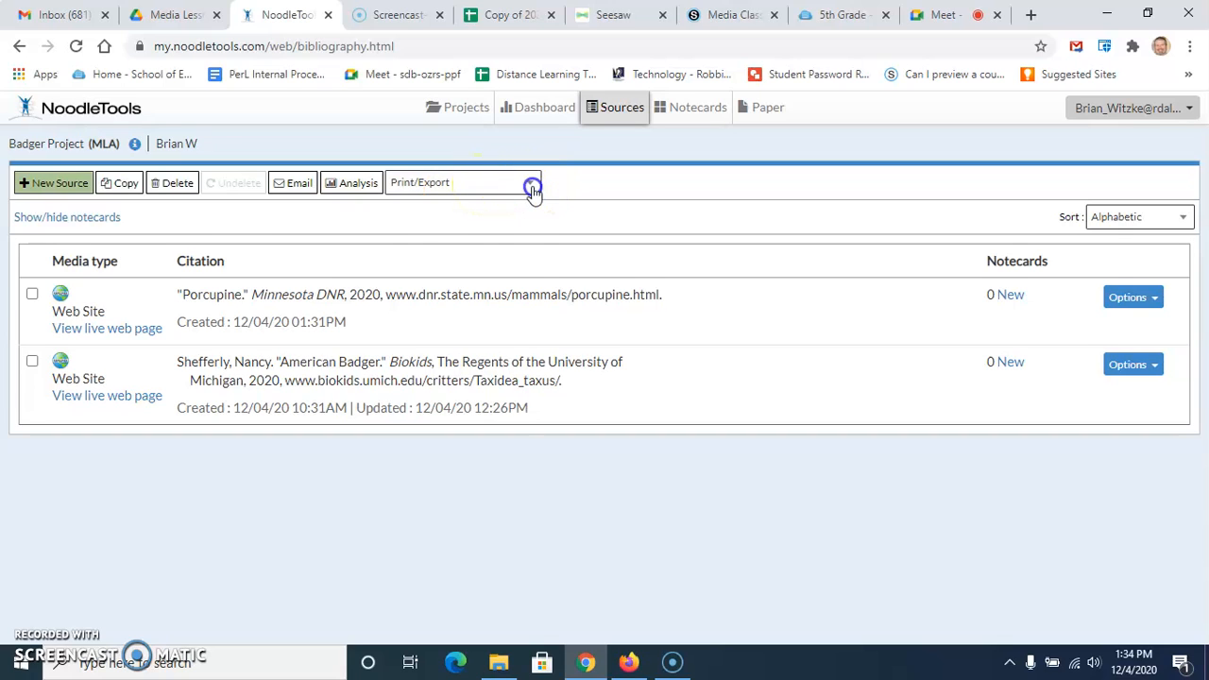
left_click(530, 182)
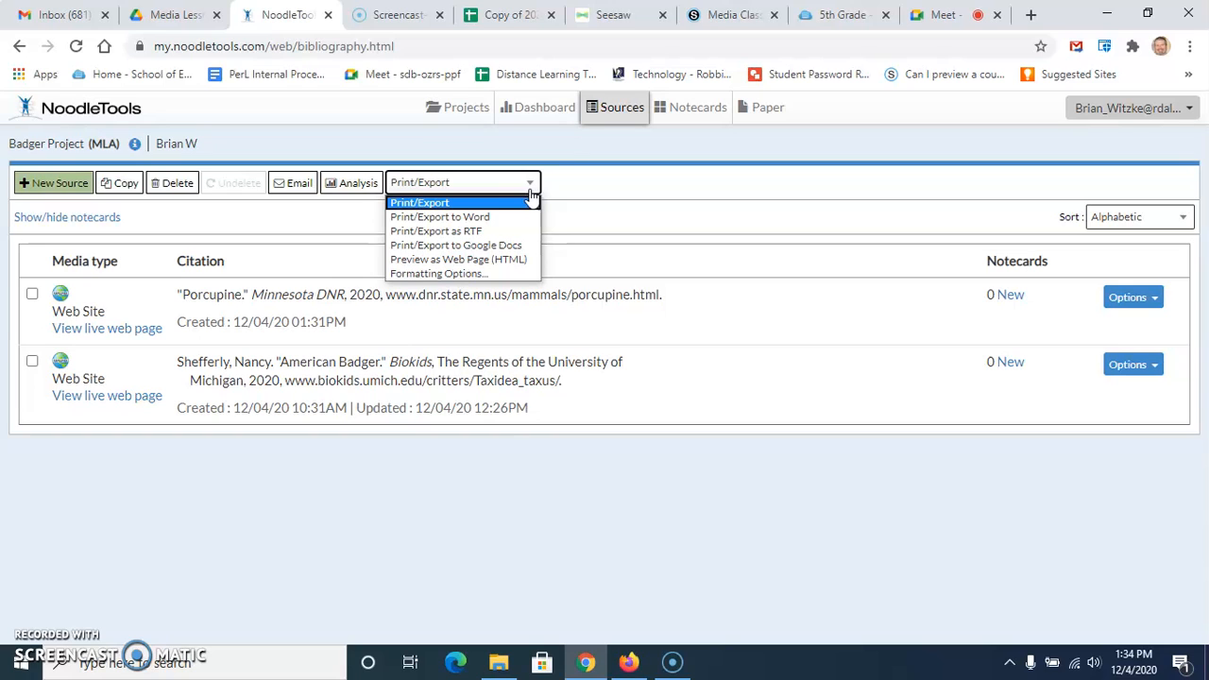
mouse_move(456, 245)
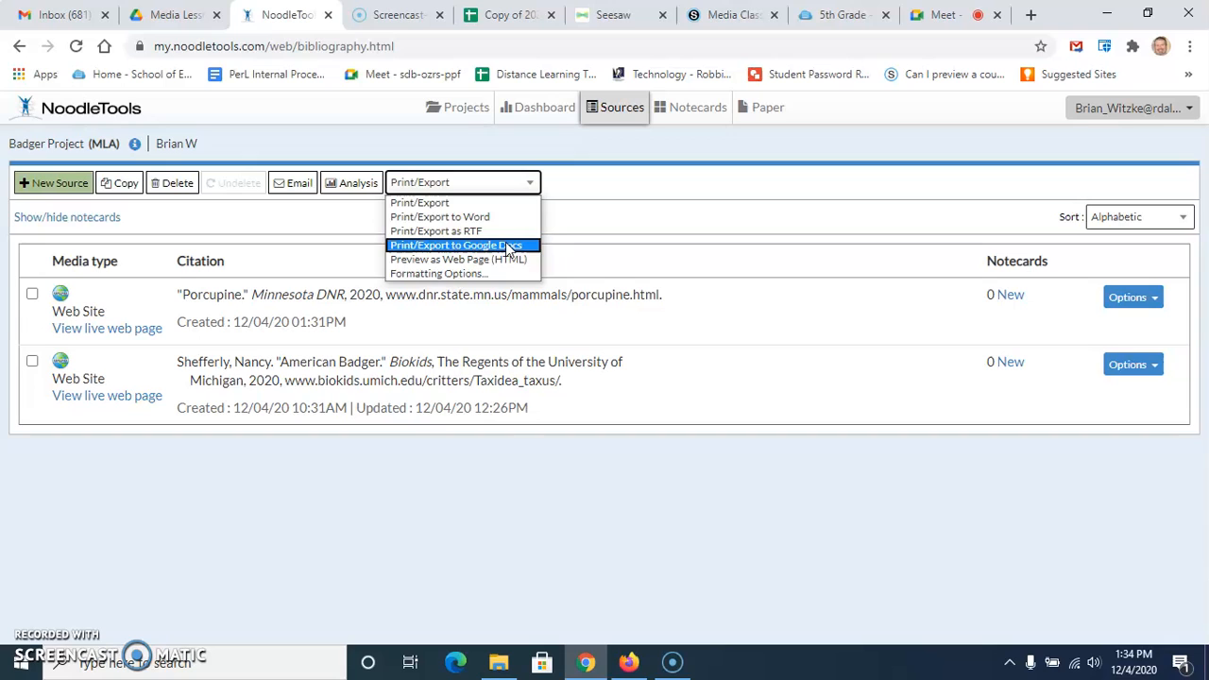
Export the citations to Google Docs and inspect the blocked pop-up notice.
left_click(456, 244)
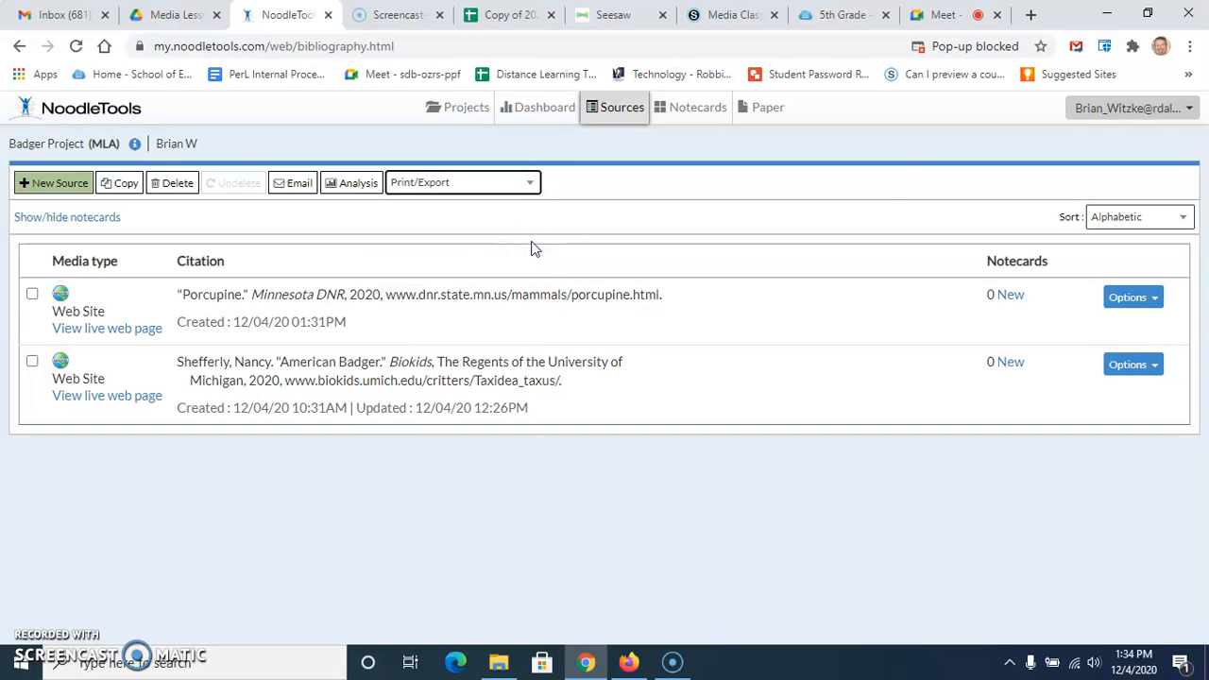
mouse_move(815, 182)
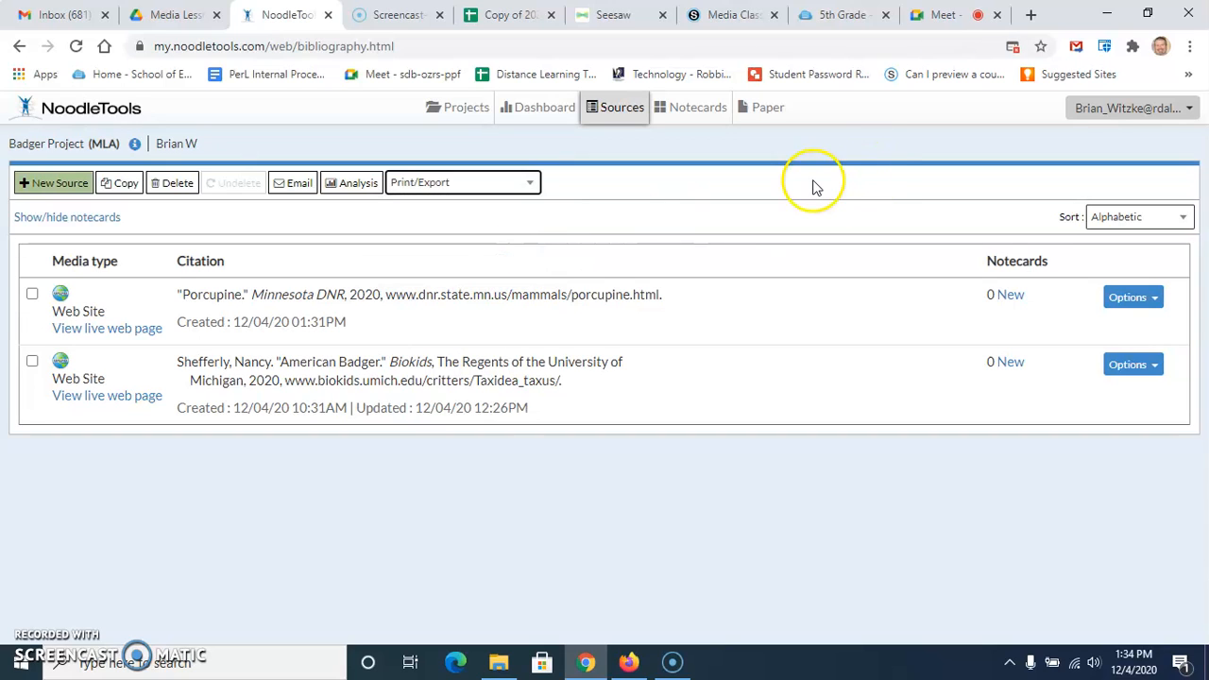
mouse_move(699, 487)
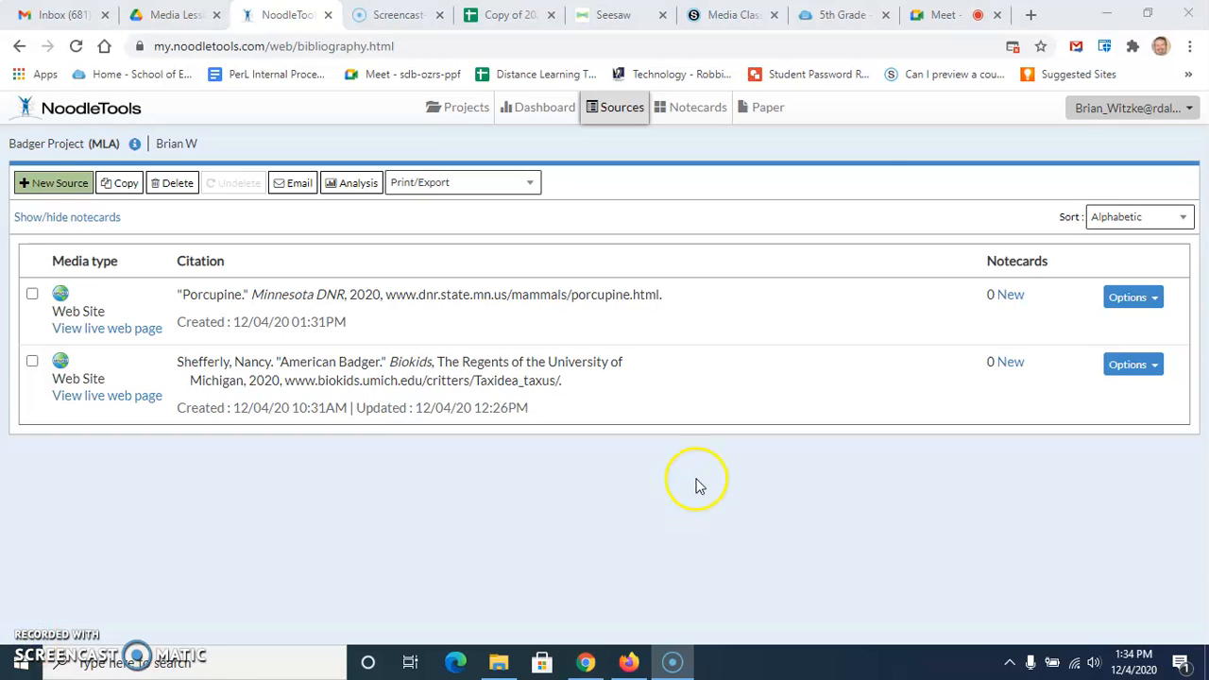
mouse_move(752, 300)
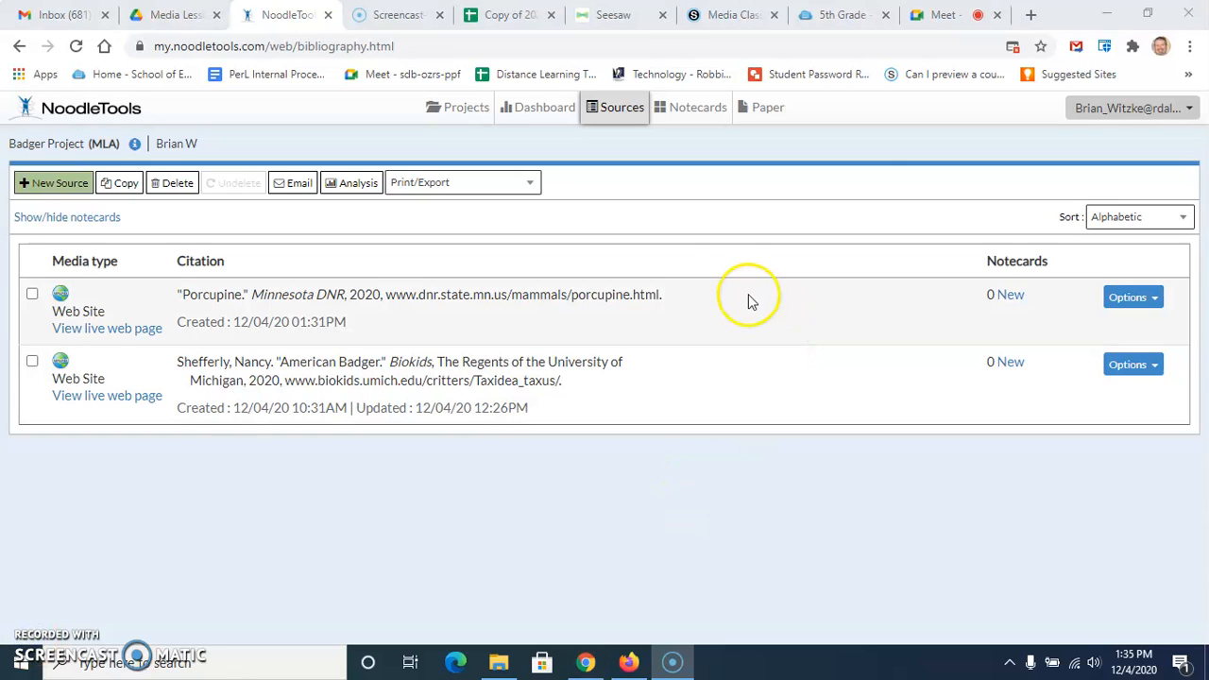
mouse_move(244, 118)
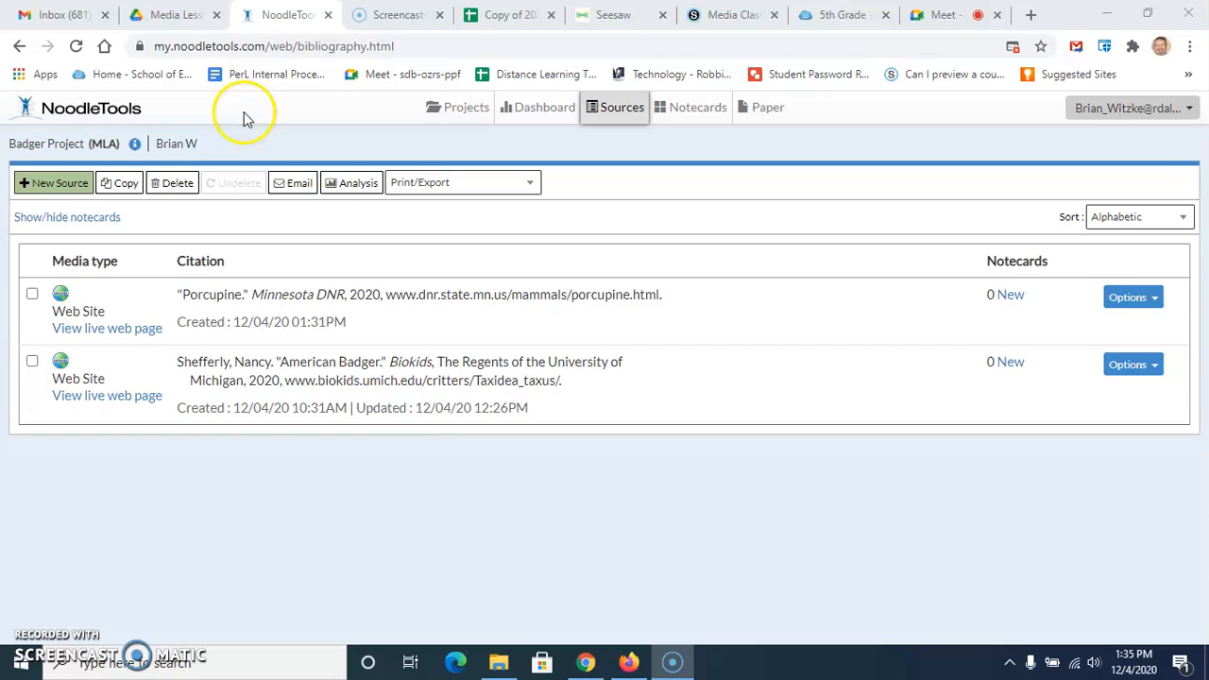
mouse_move(600, 177)
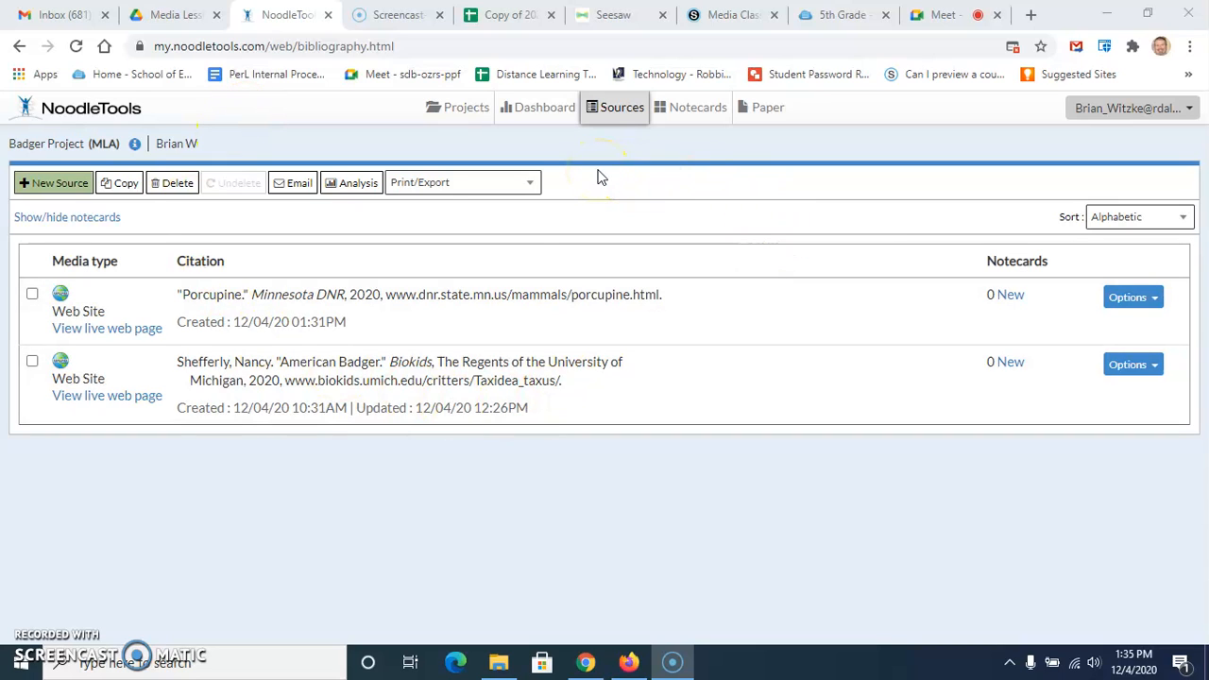
mouse_move(765, 327)
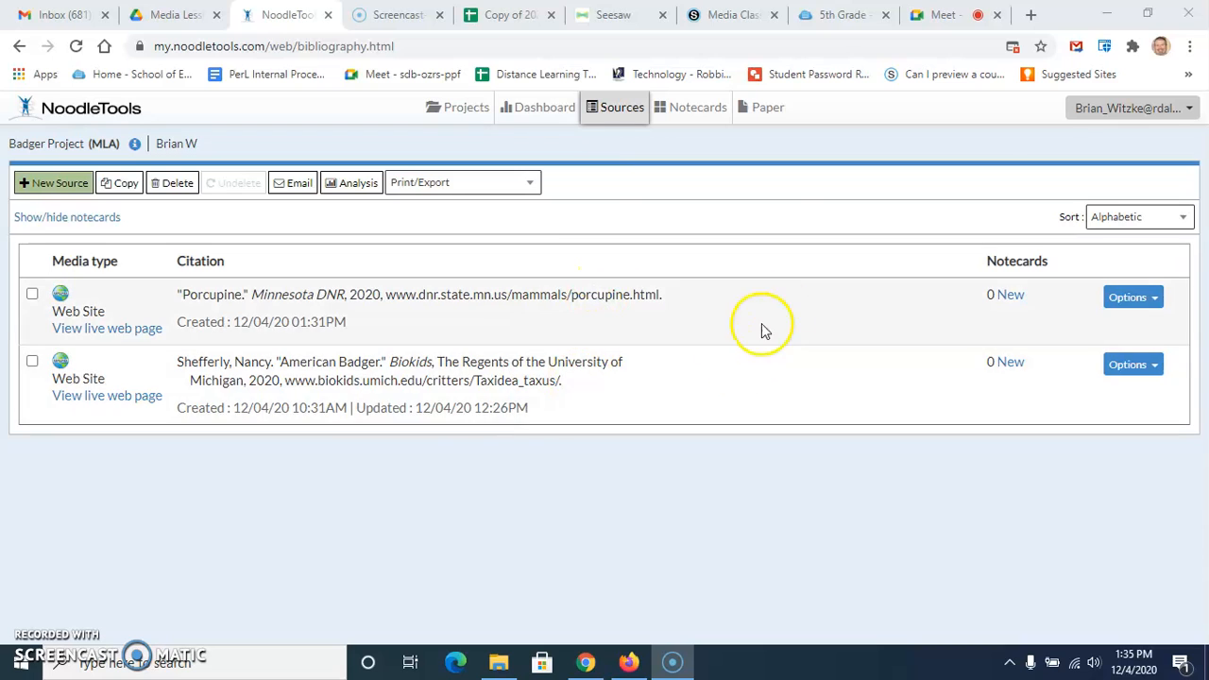
mouse_move(1021, 65)
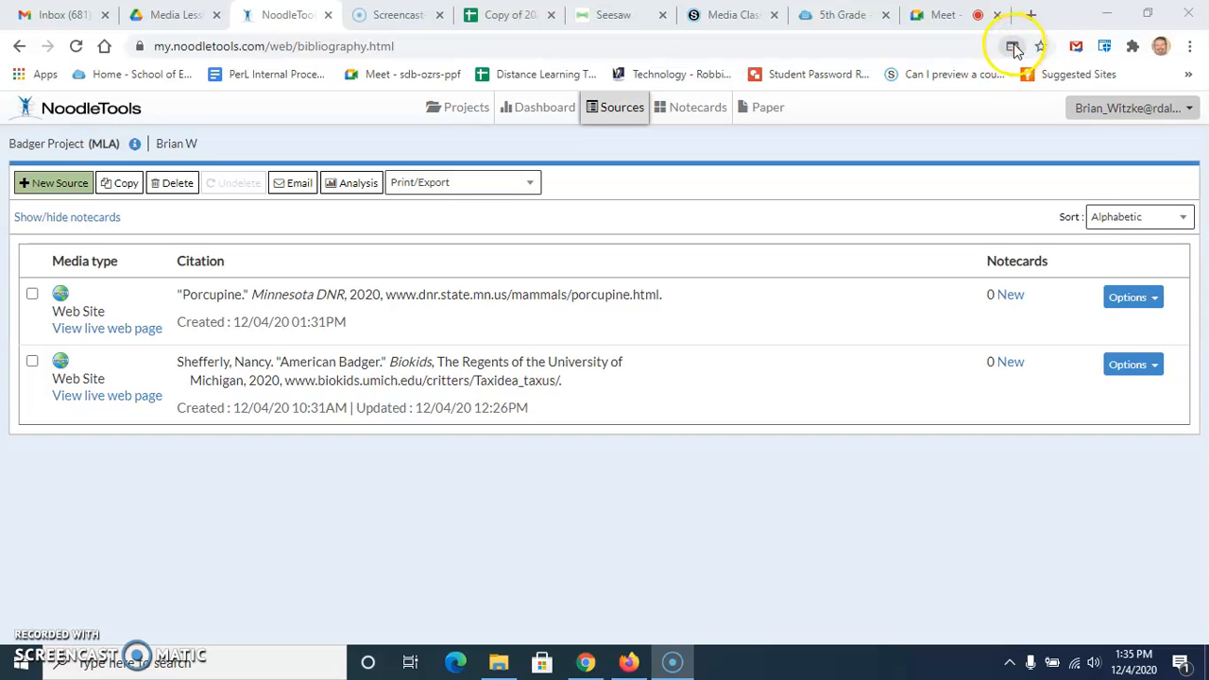
mouse_move(377, 42)
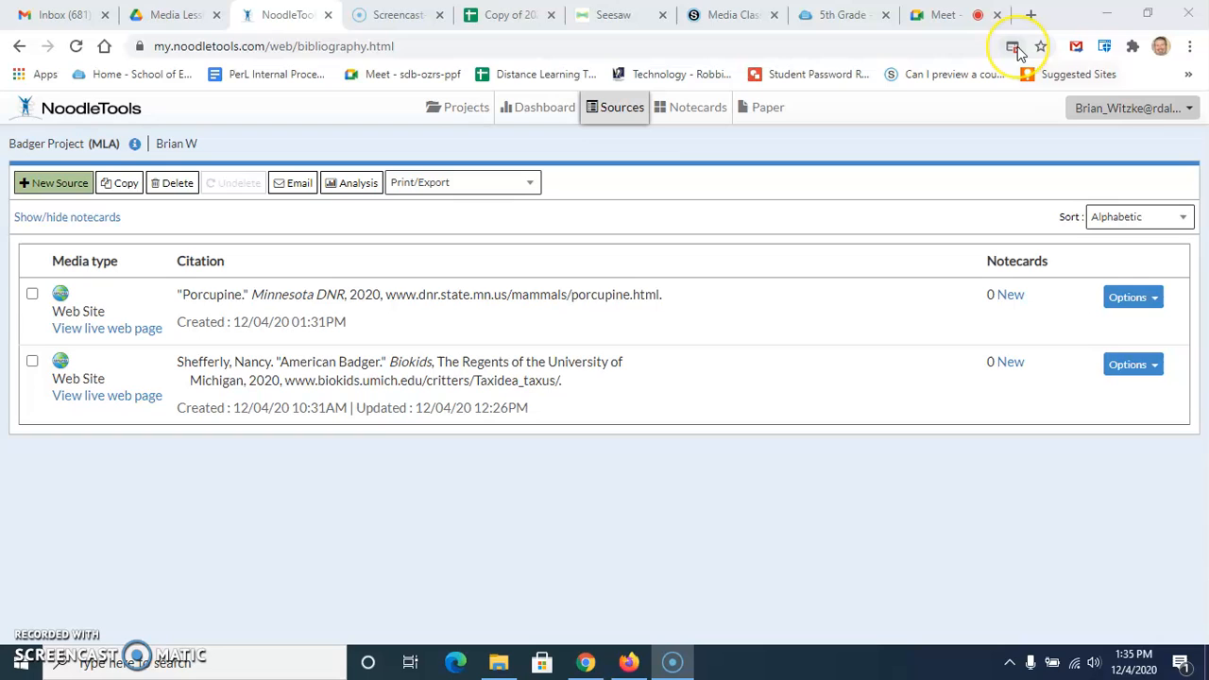
left_click(1013, 46)
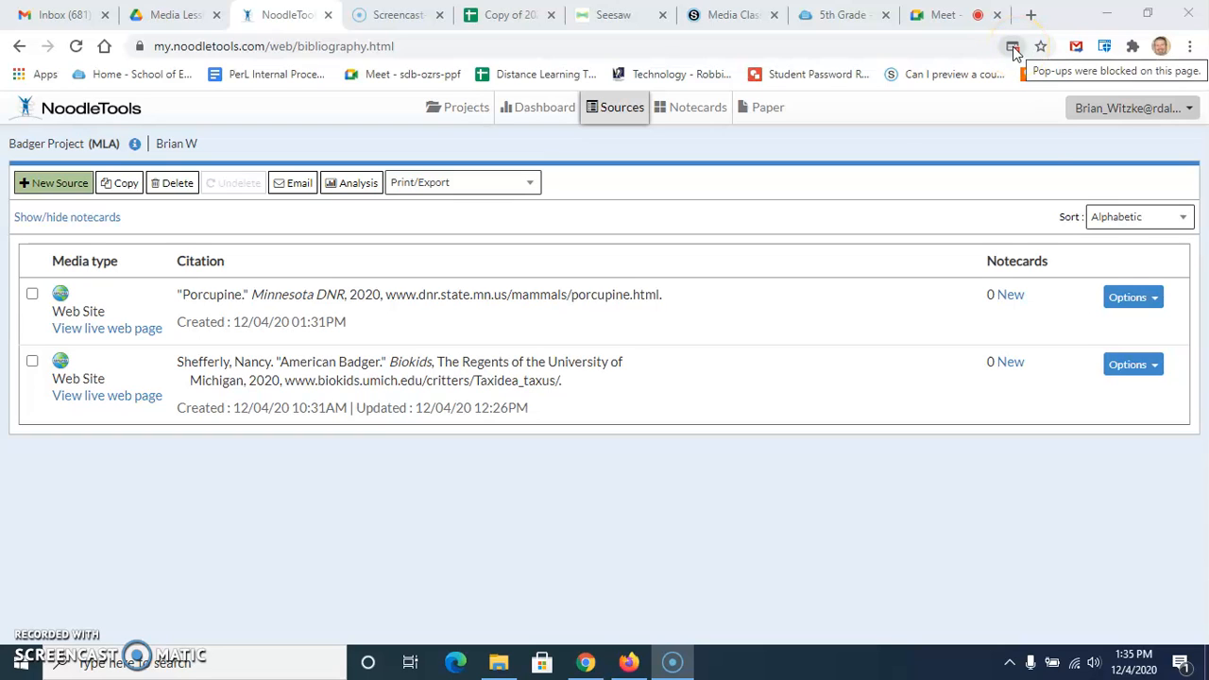
Always allow pop-ups and redirects from NoodleTools, then retry the Print/Export menu.
left_click(1013, 46)
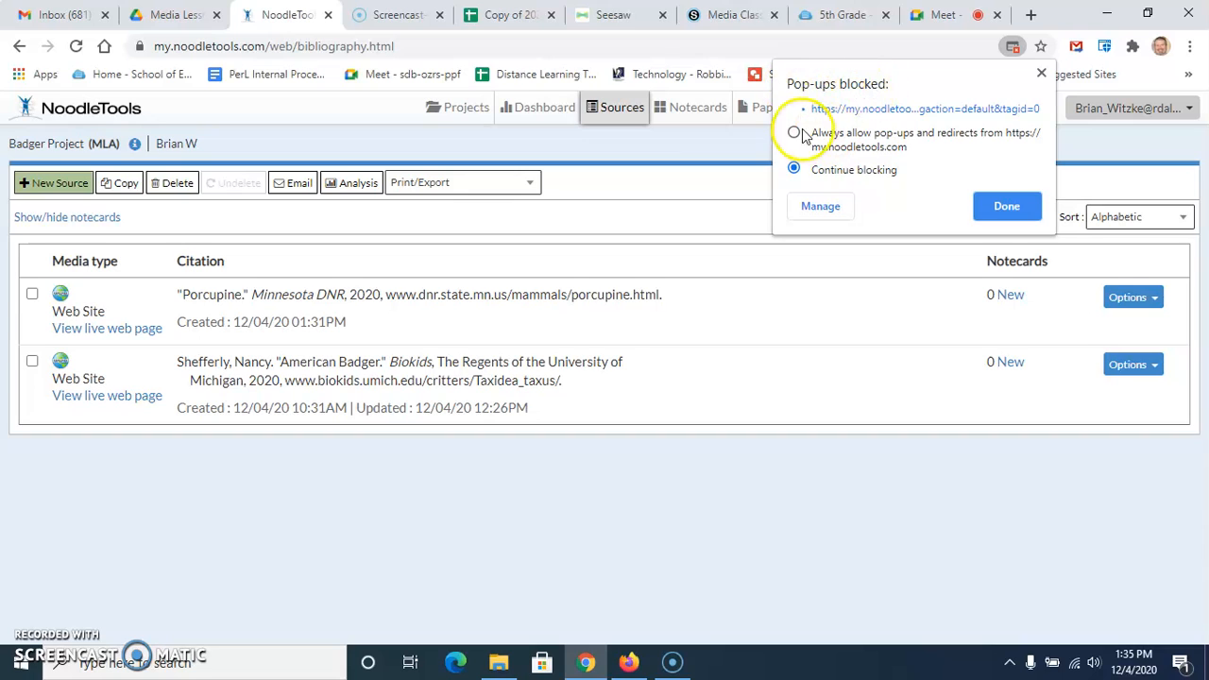
mouse_move(924, 181)
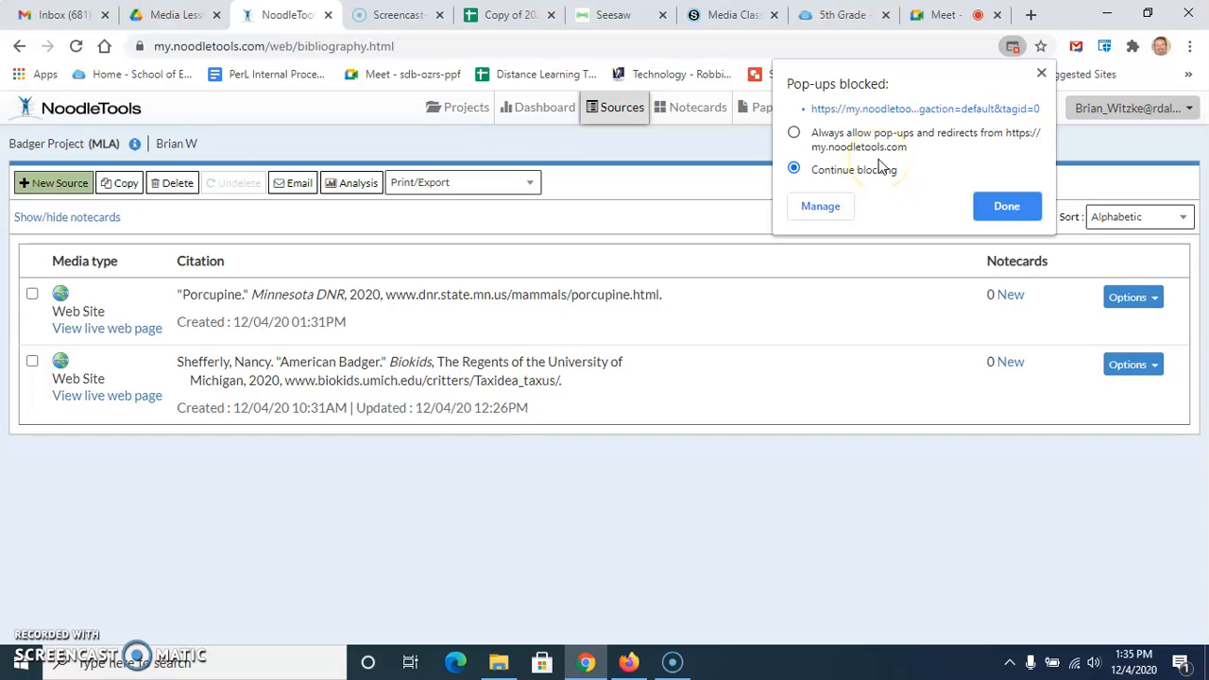
mouse_move(884, 170)
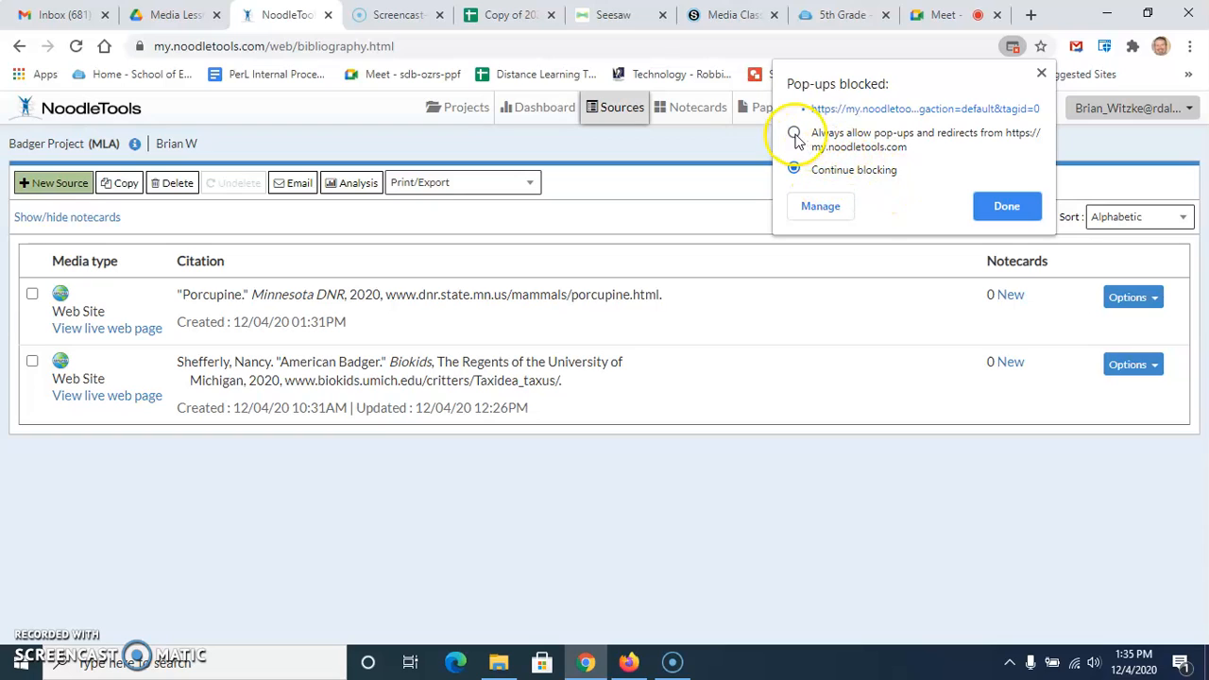
left_click(794, 131)
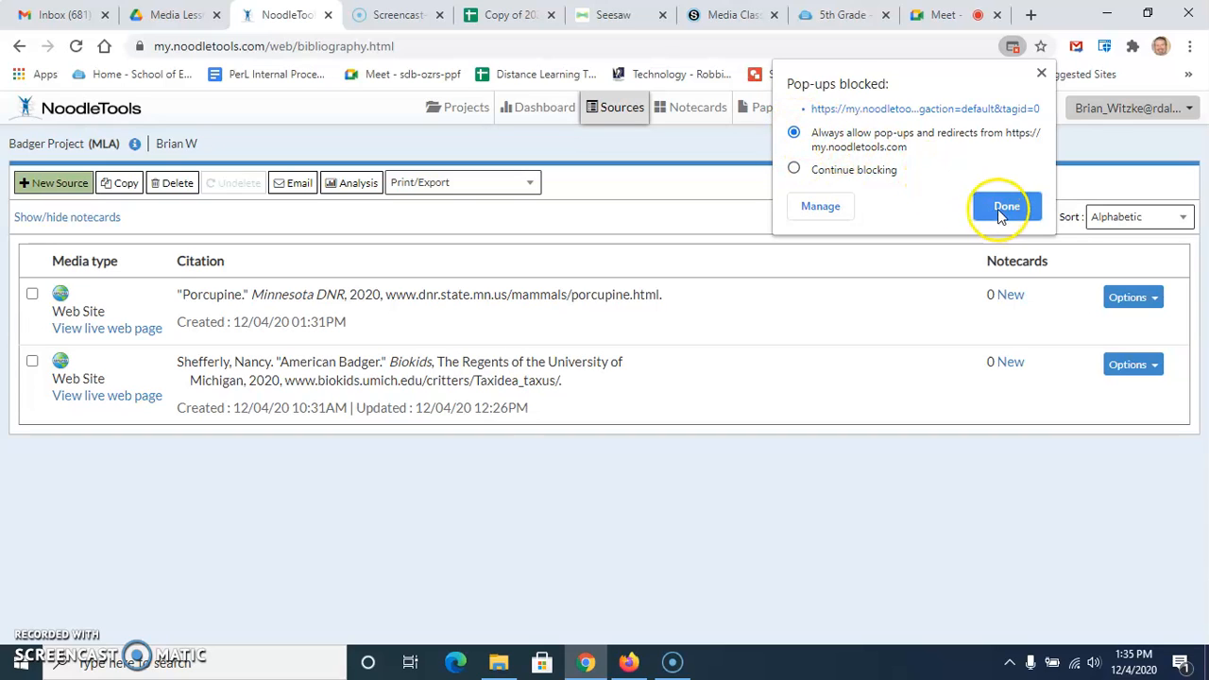
left_click(1006, 205)
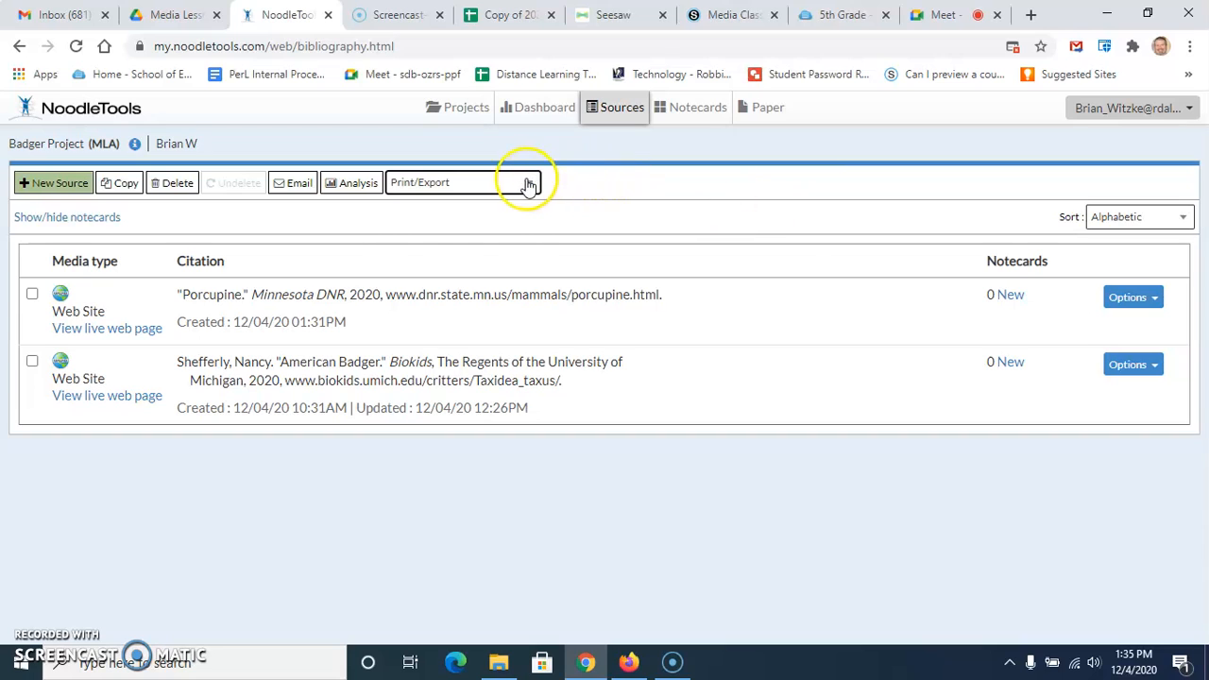
left_click(528, 182)
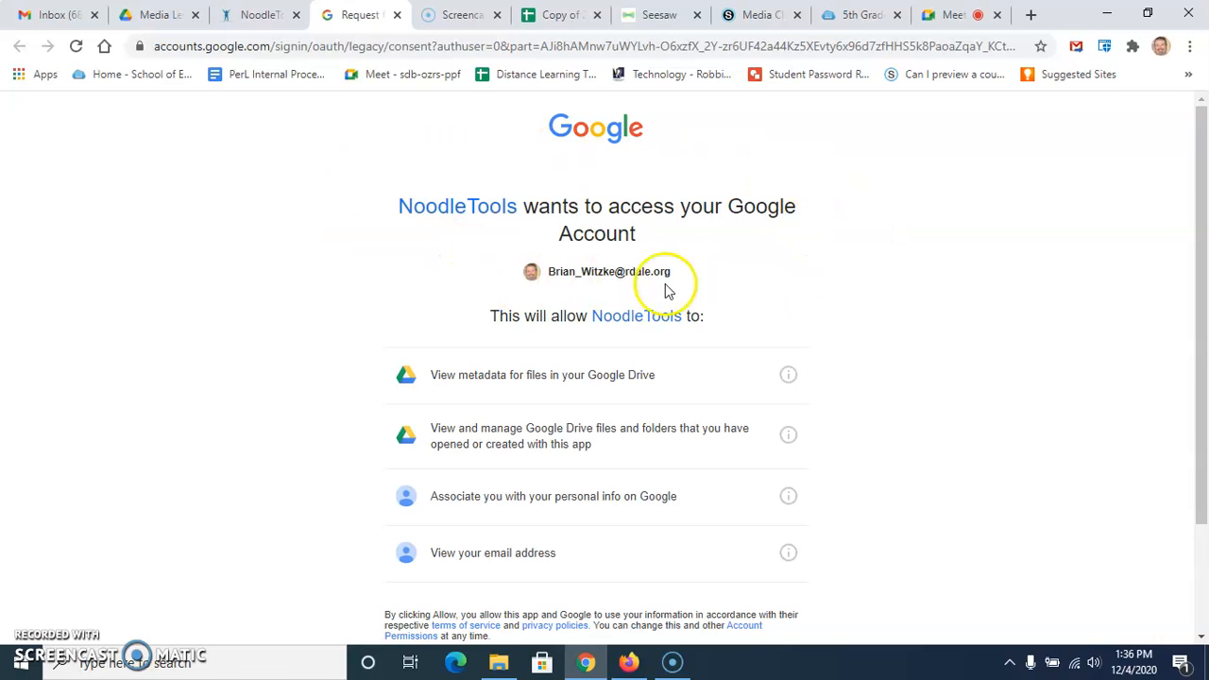
Allow NoodleTools access to the Google account and Drive on the consent page.
scroll("down", 3)
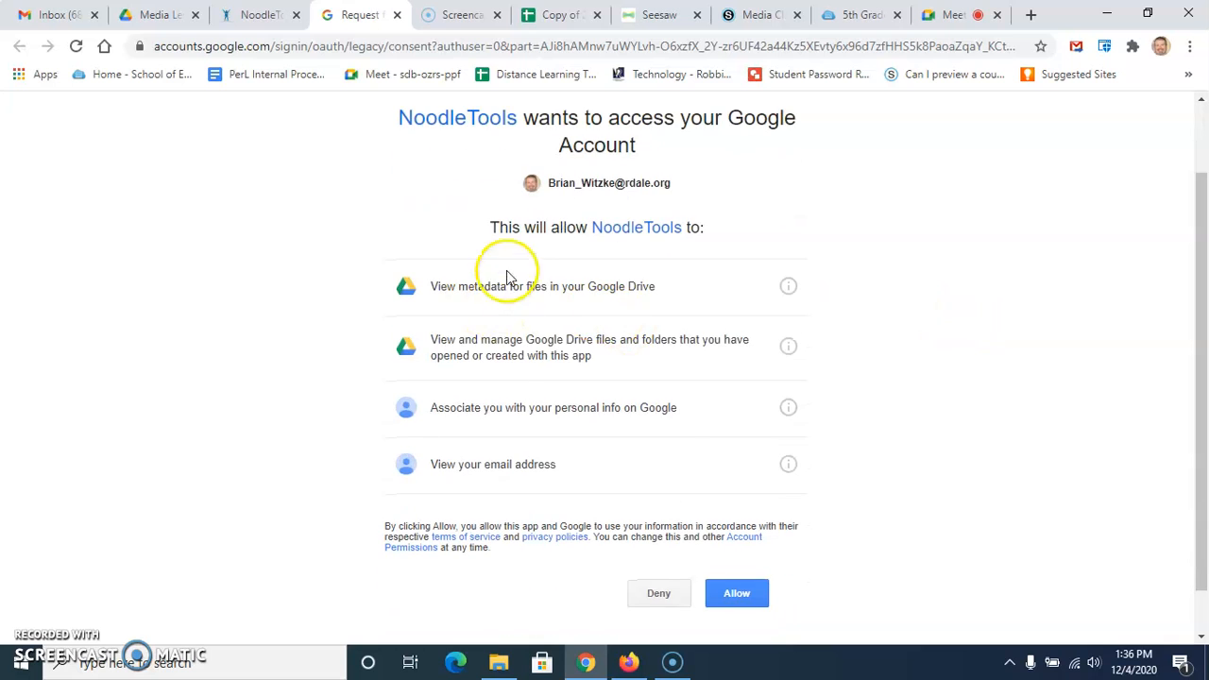
scroll("down", 3)
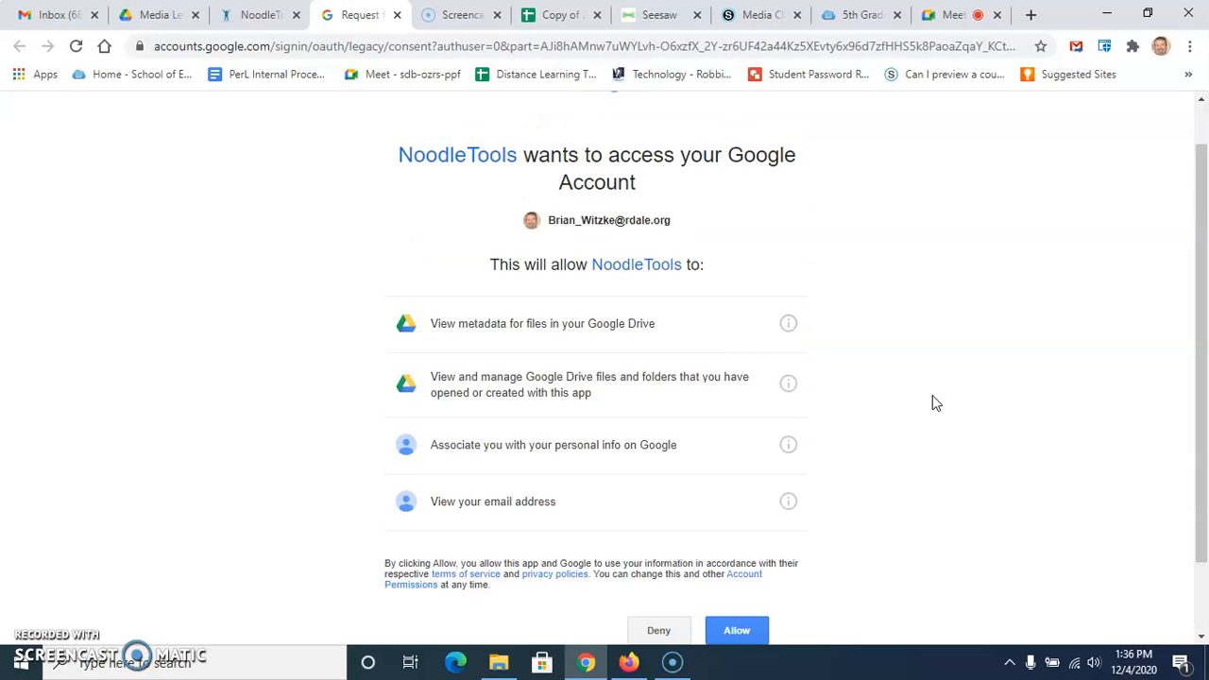
scroll("down", 3)
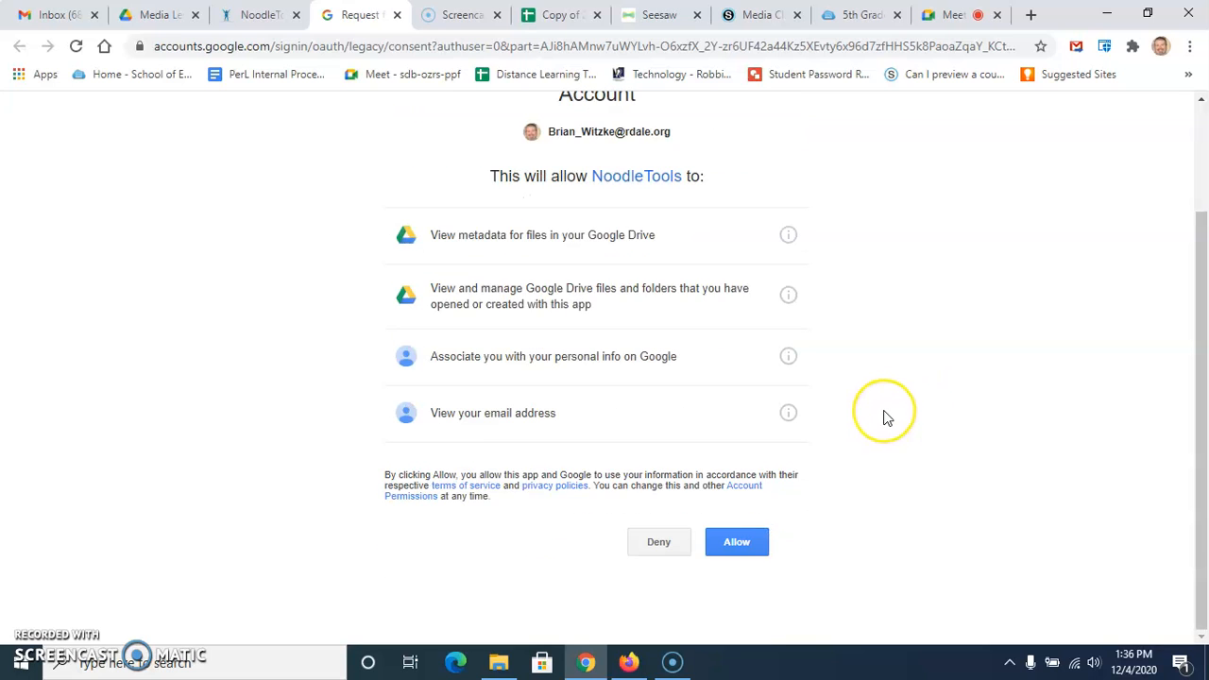
scroll("down", 3)
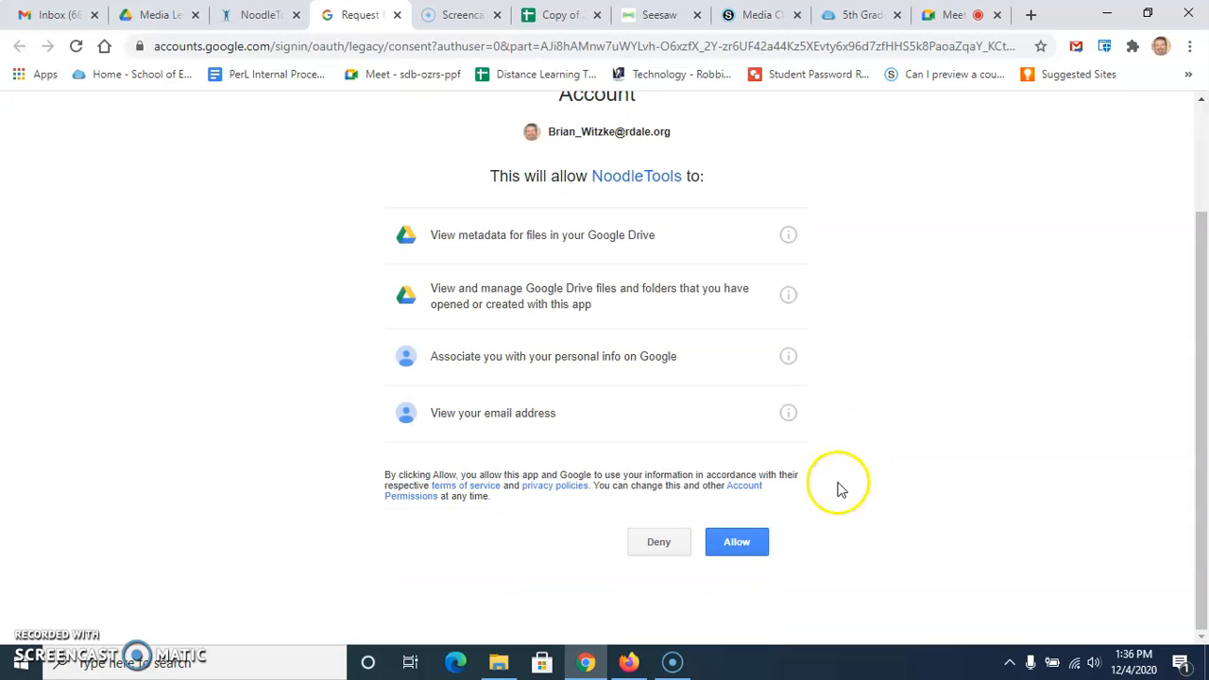
left_click(737, 542)
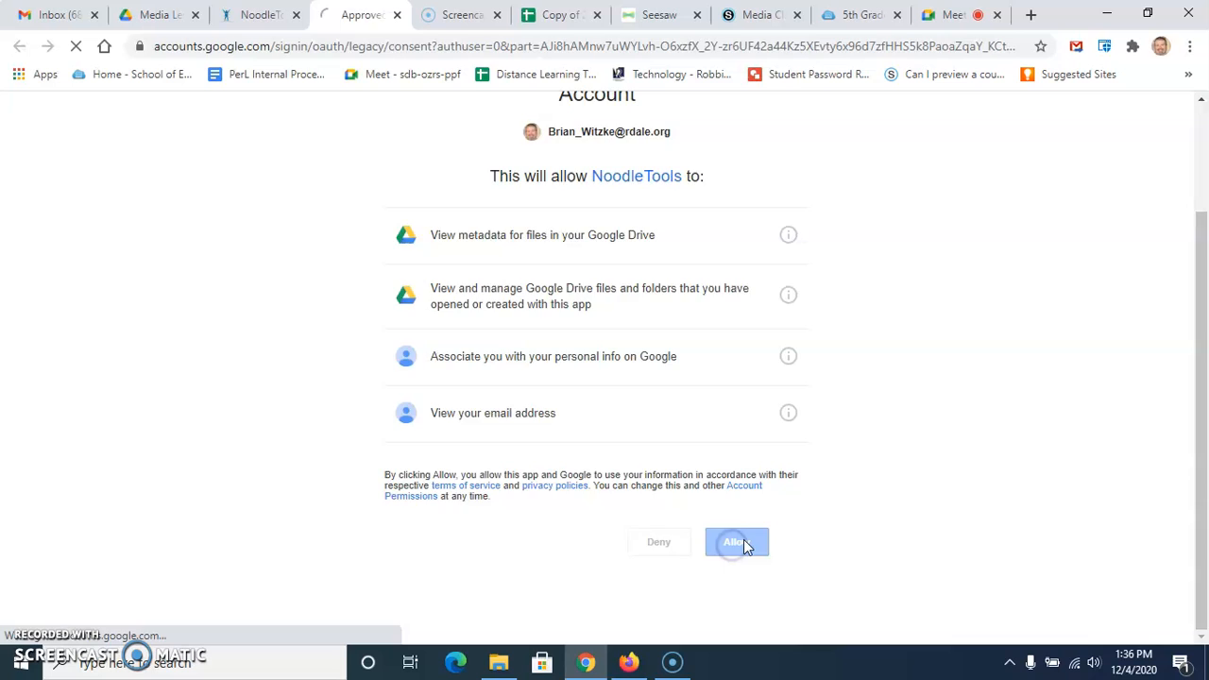
left_click(736, 541)
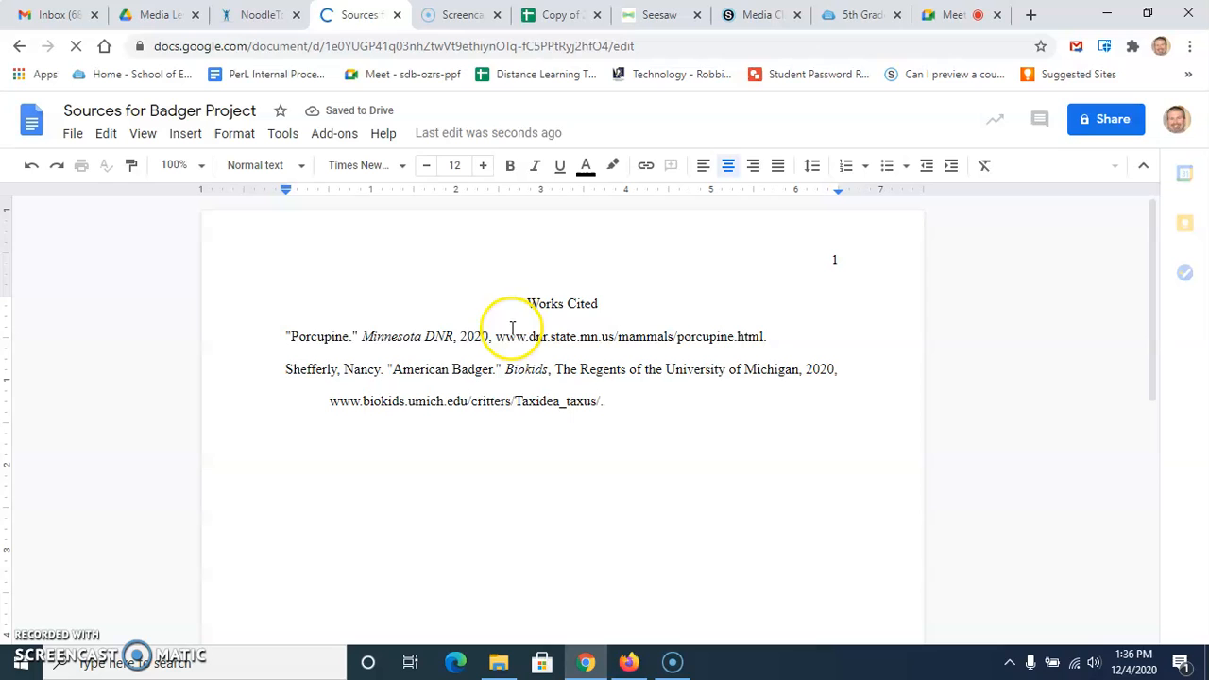
mouse_move(635, 391)
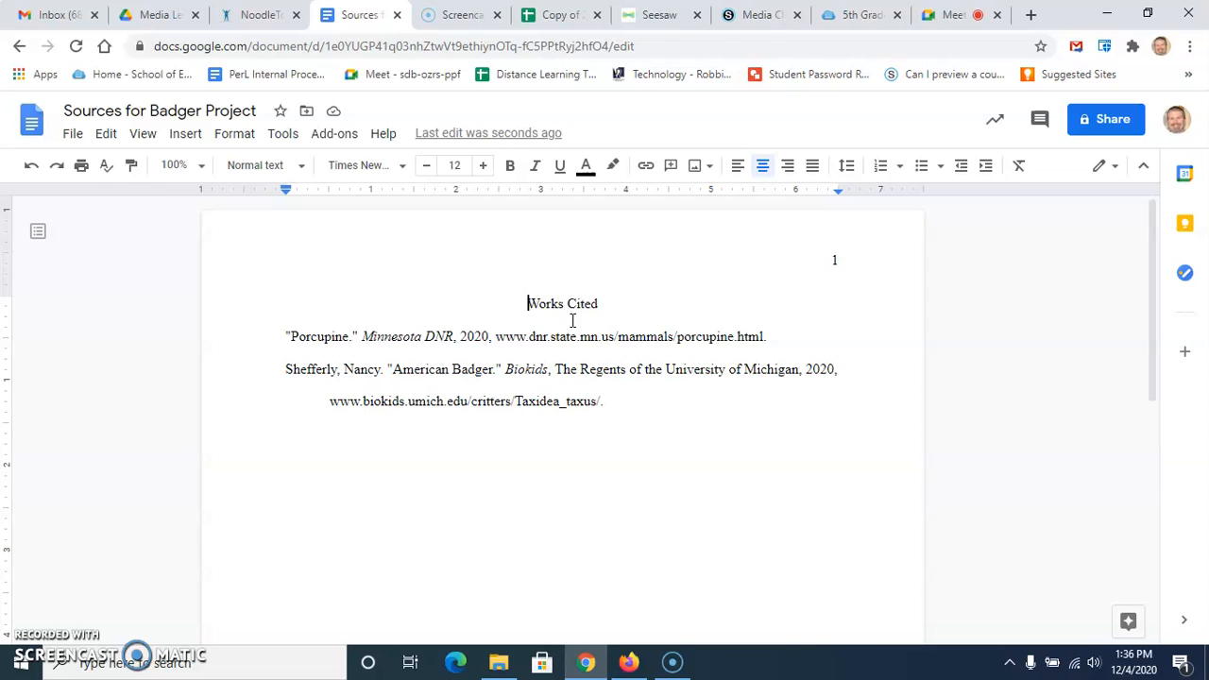
mouse_move(1040, 228)
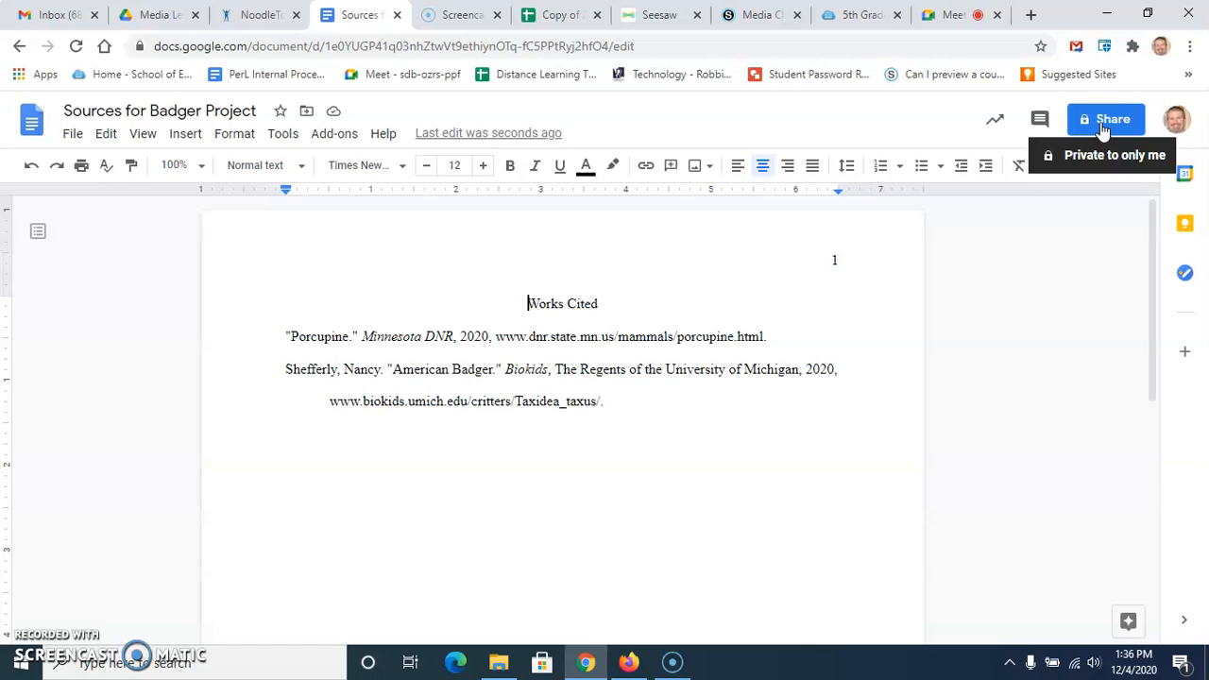
Set the document link to Robbinsdale Area Schools with Viewer access.
left_click(1106, 120)
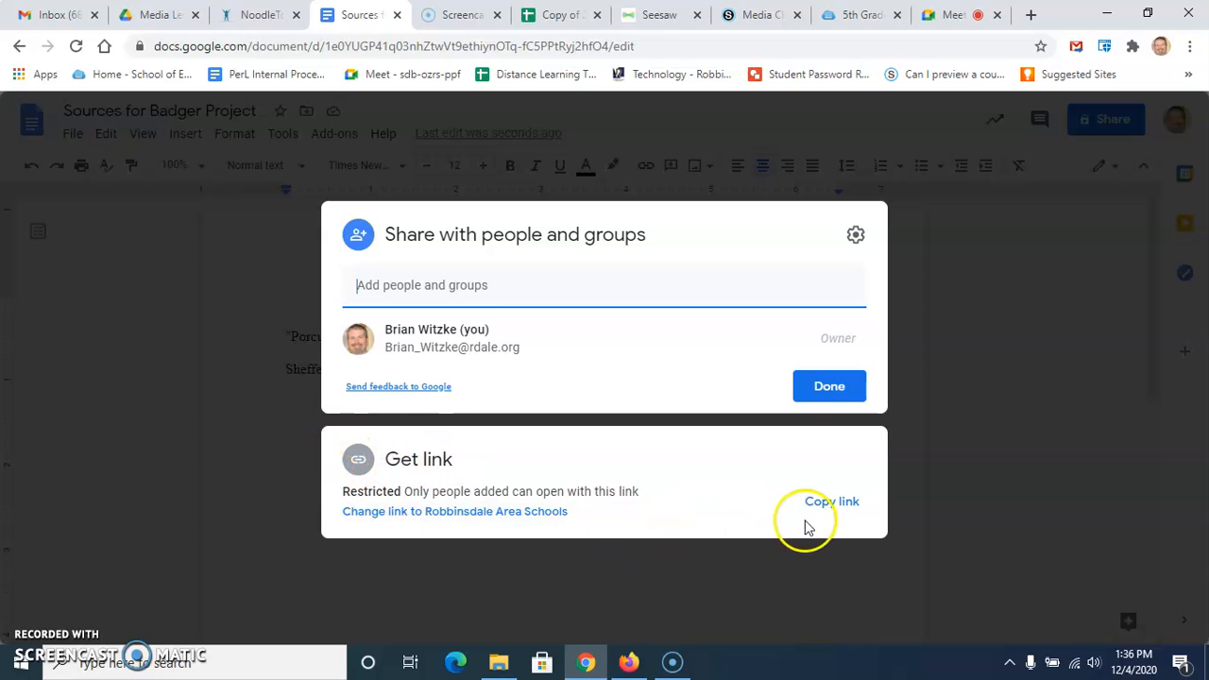
mouse_move(447, 519)
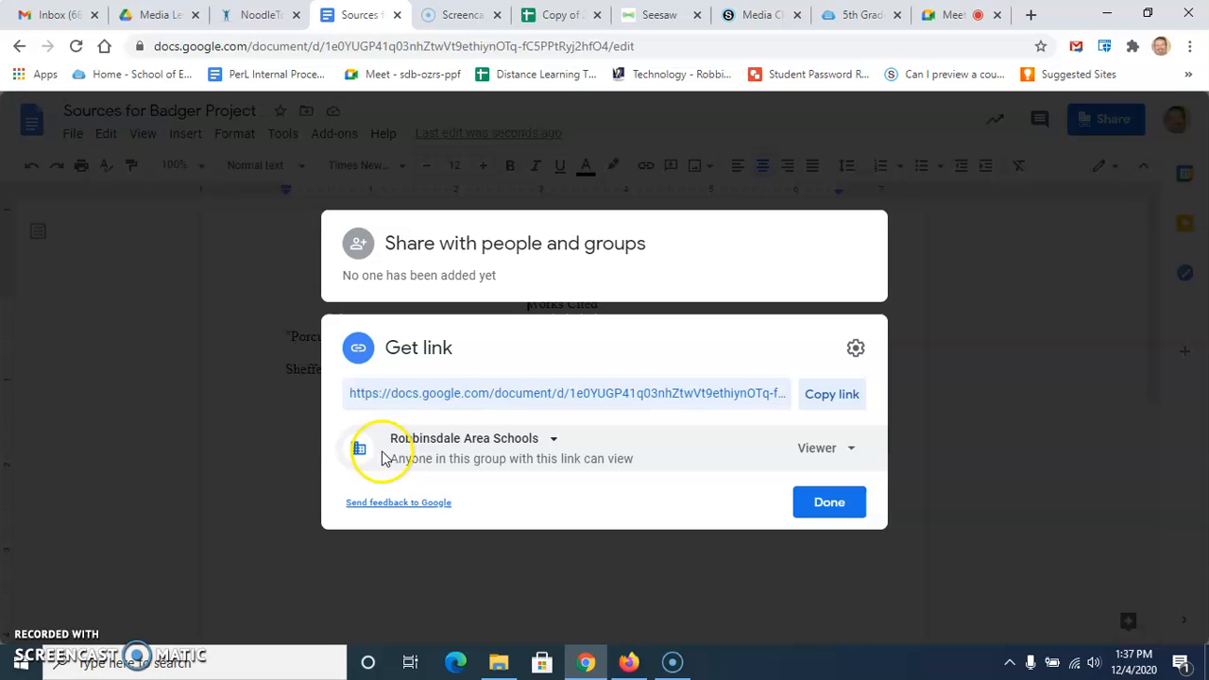
mouse_move(517, 445)
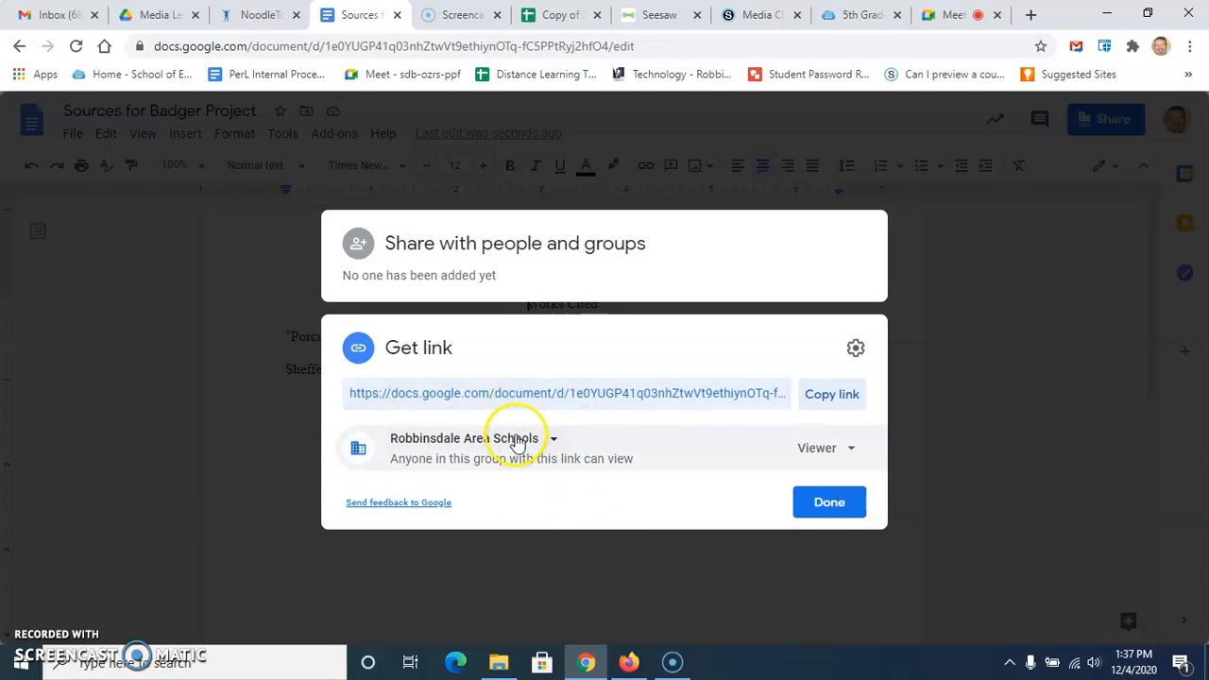
mouse_move(723, 437)
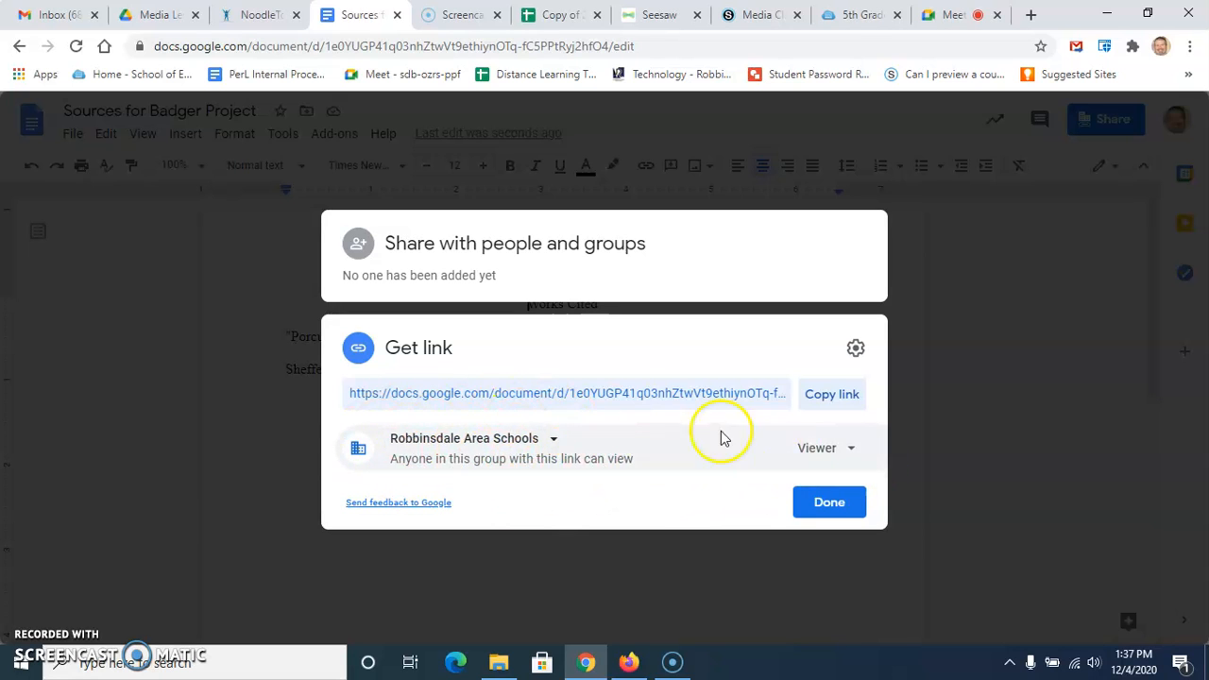
mouse_move(500, 453)
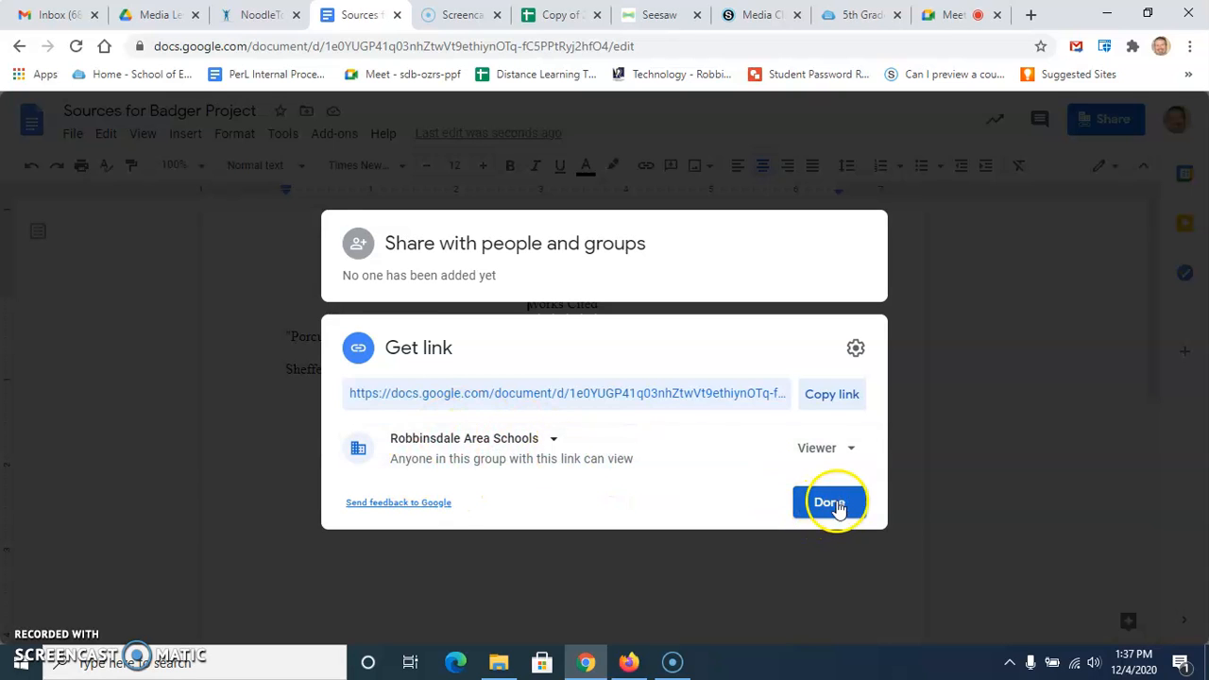
left_click(829, 502)
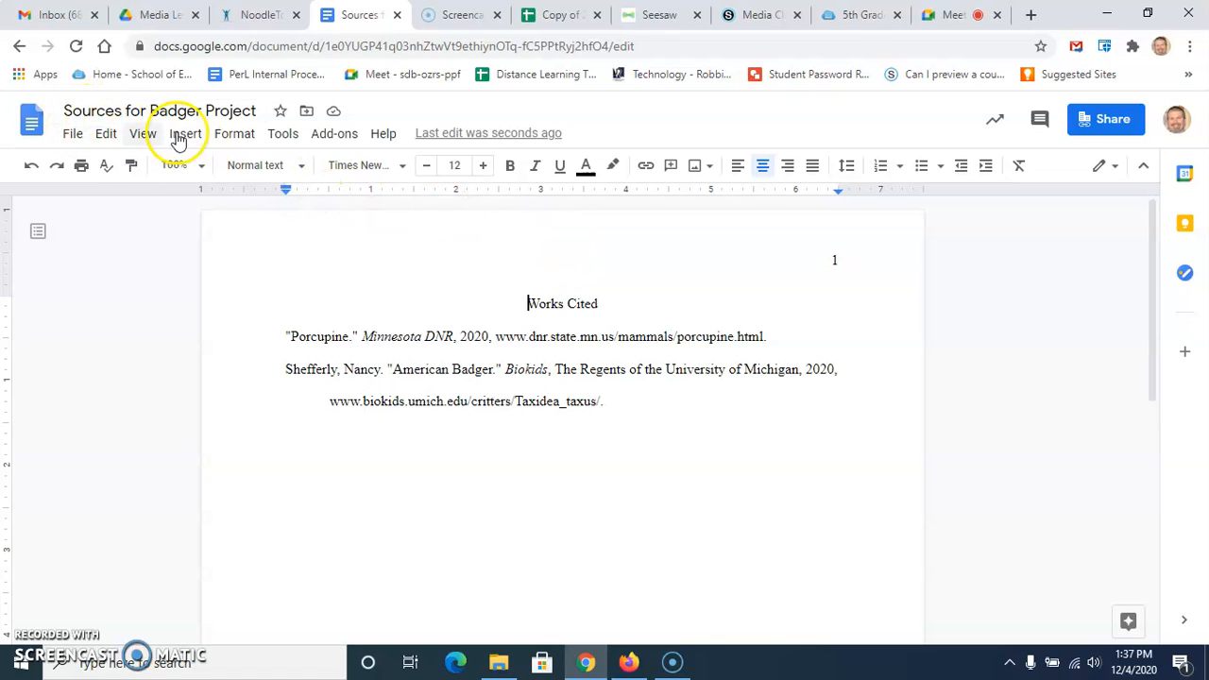
mouse_move(395, 111)
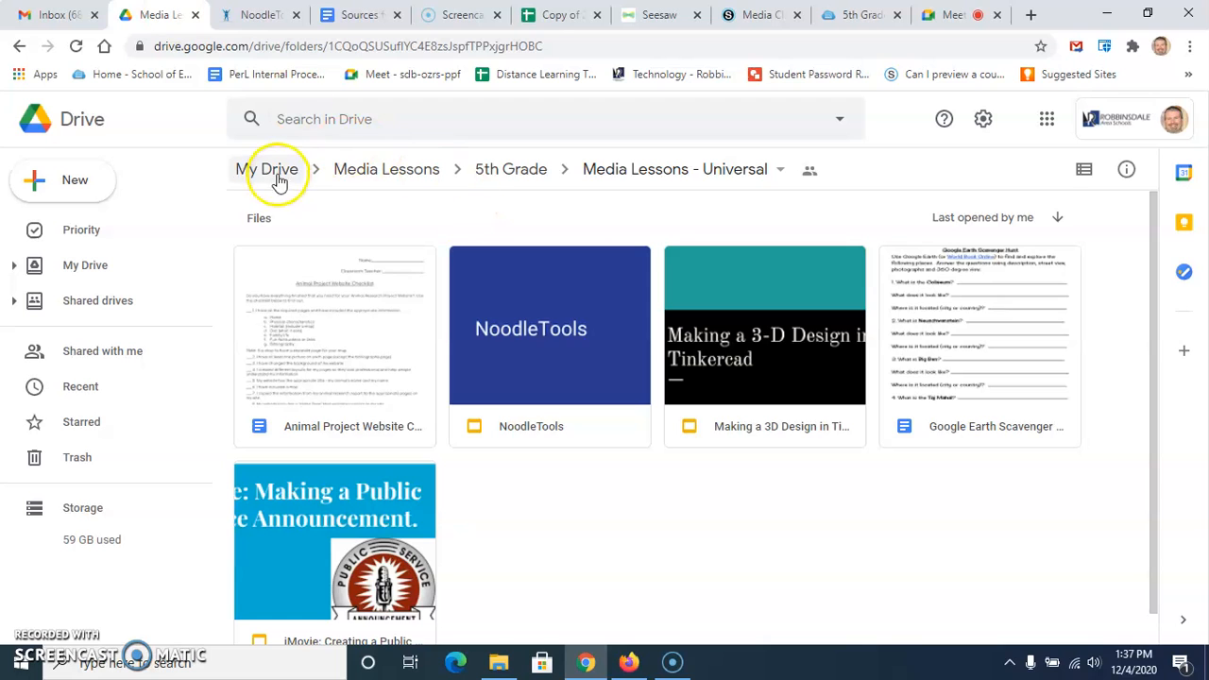
Go to My Drive and search Drive for 'sources project'.
left_click(269, 169)
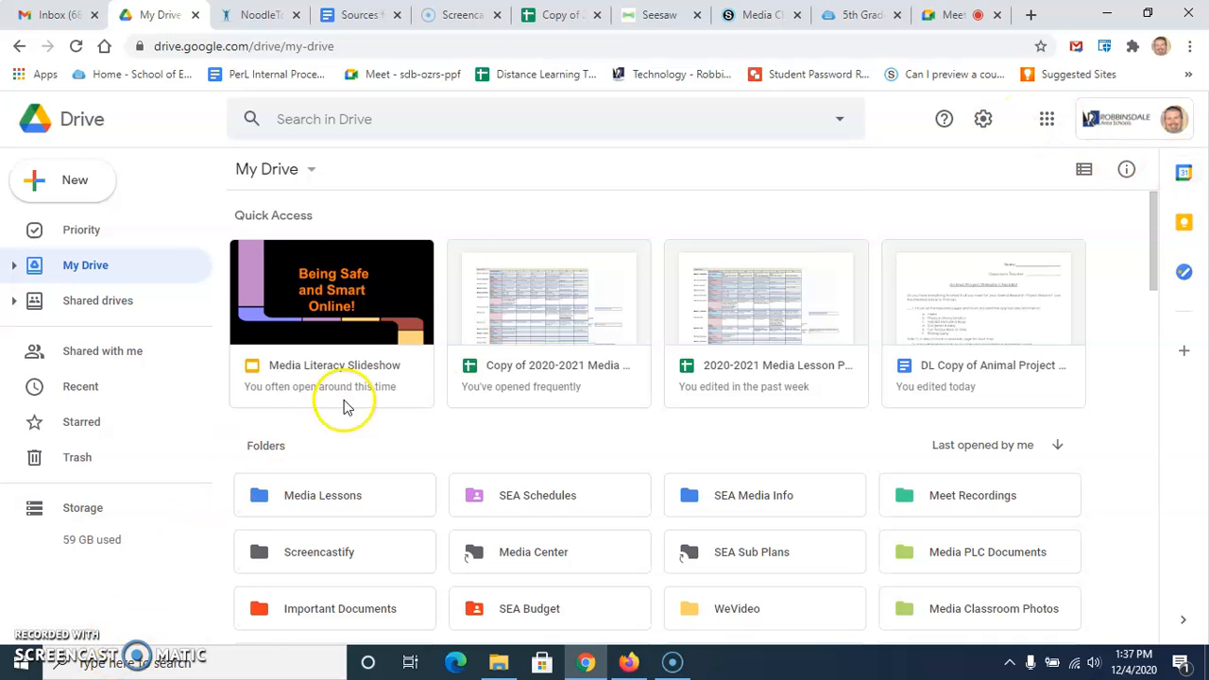
mouse_move(647, 194)
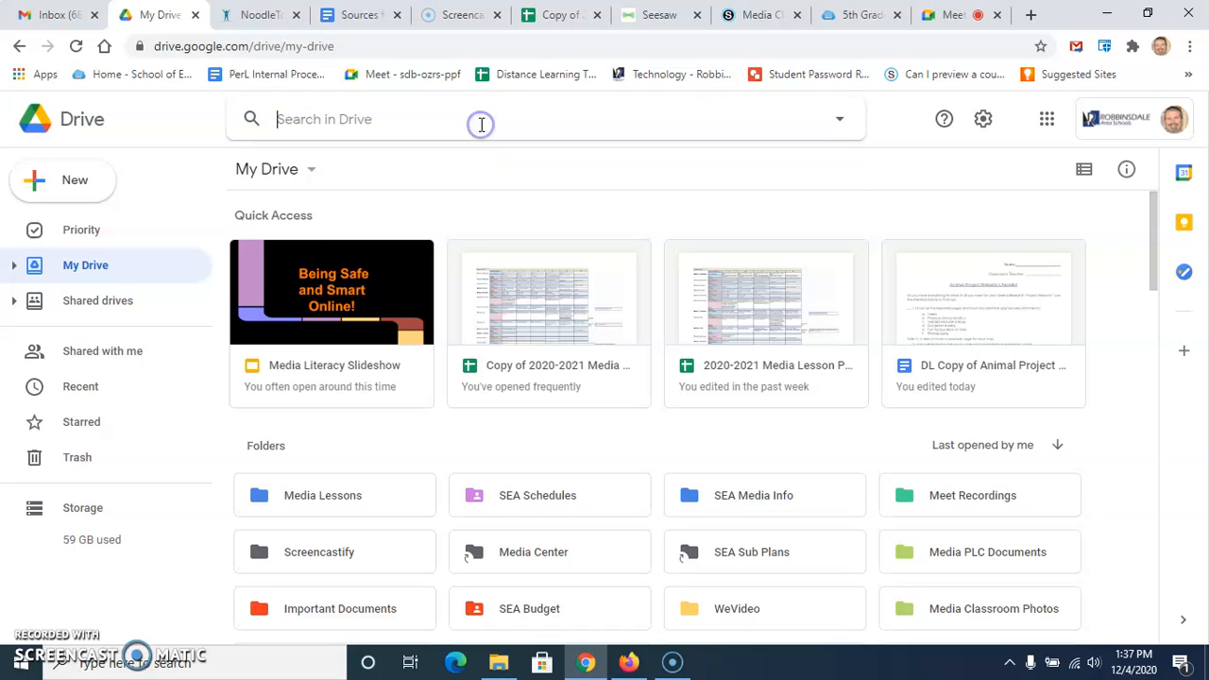
left_click(481, 118)
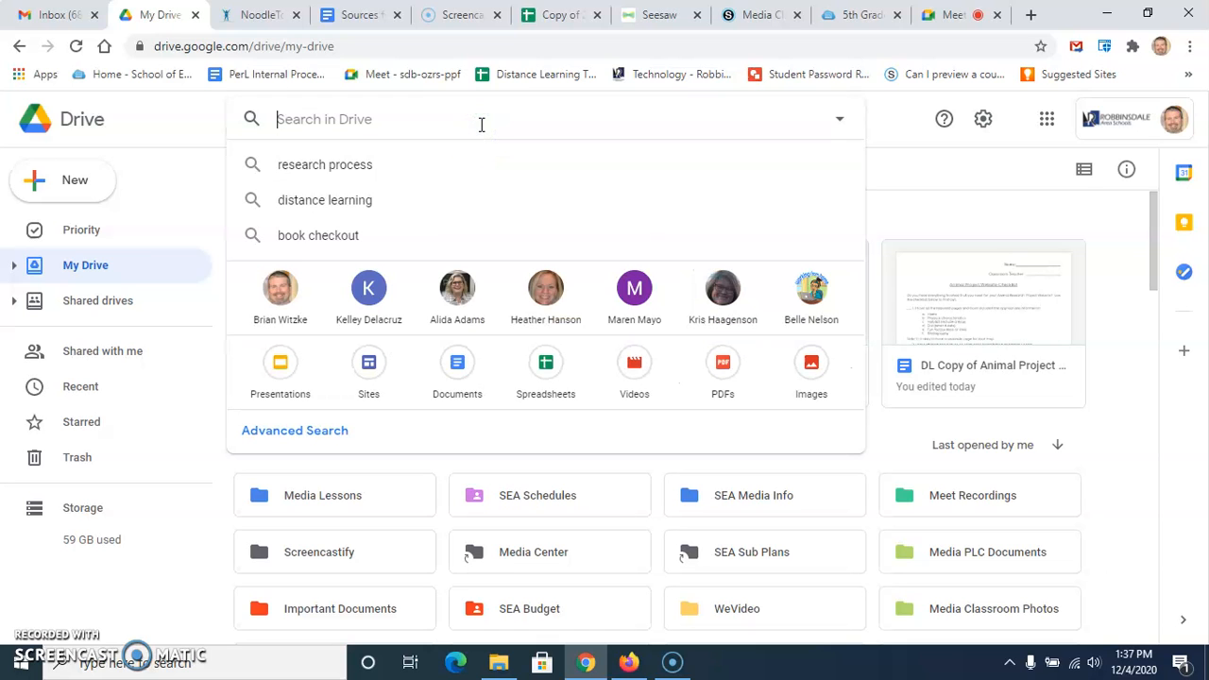
type("sources badger")
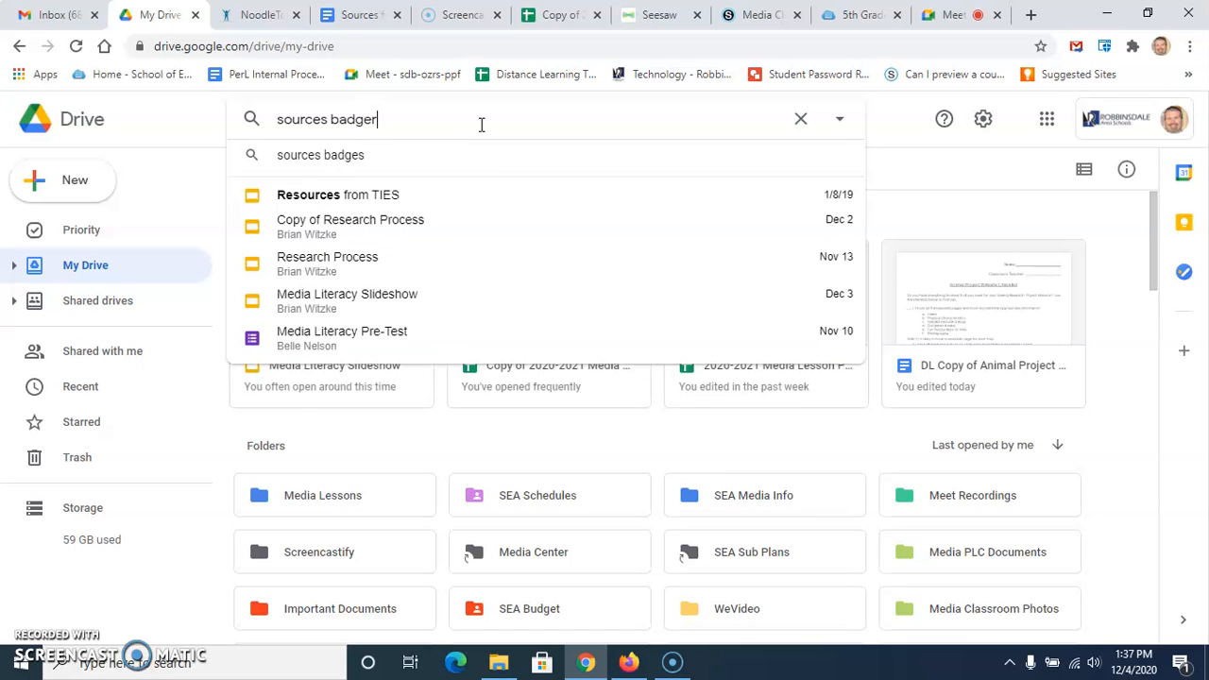
type("project")
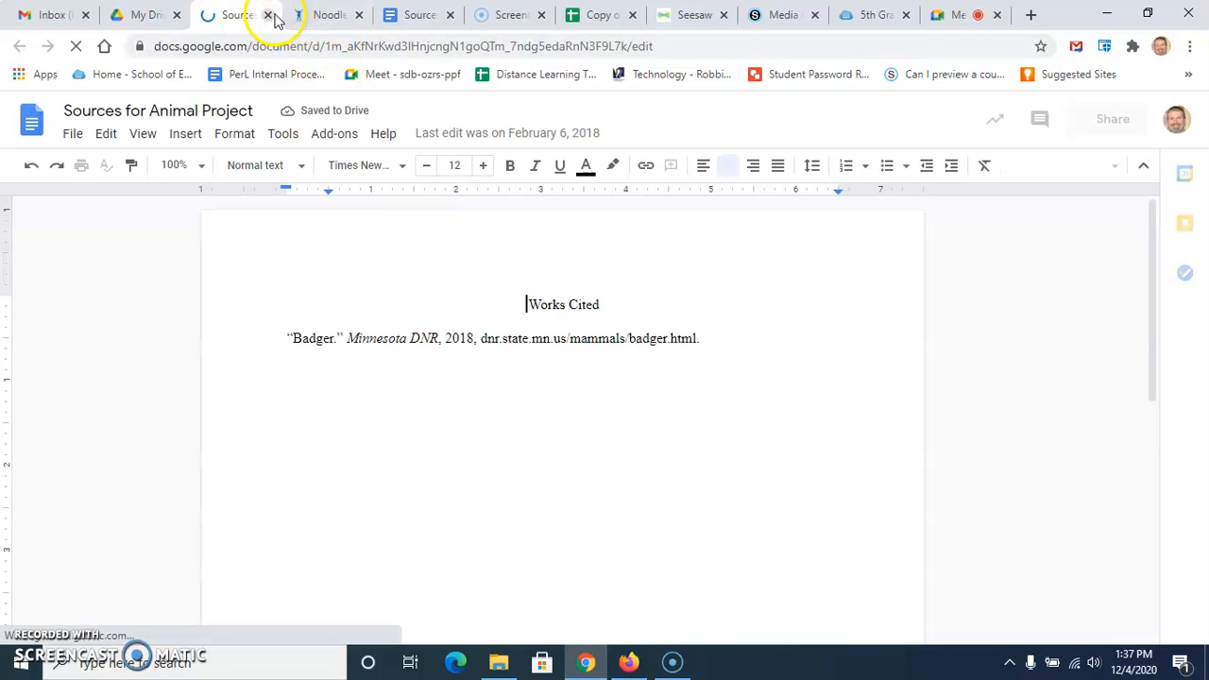
Close the Animal Project sources tab and open Sources for Badger Project.
left_click(270, 15)
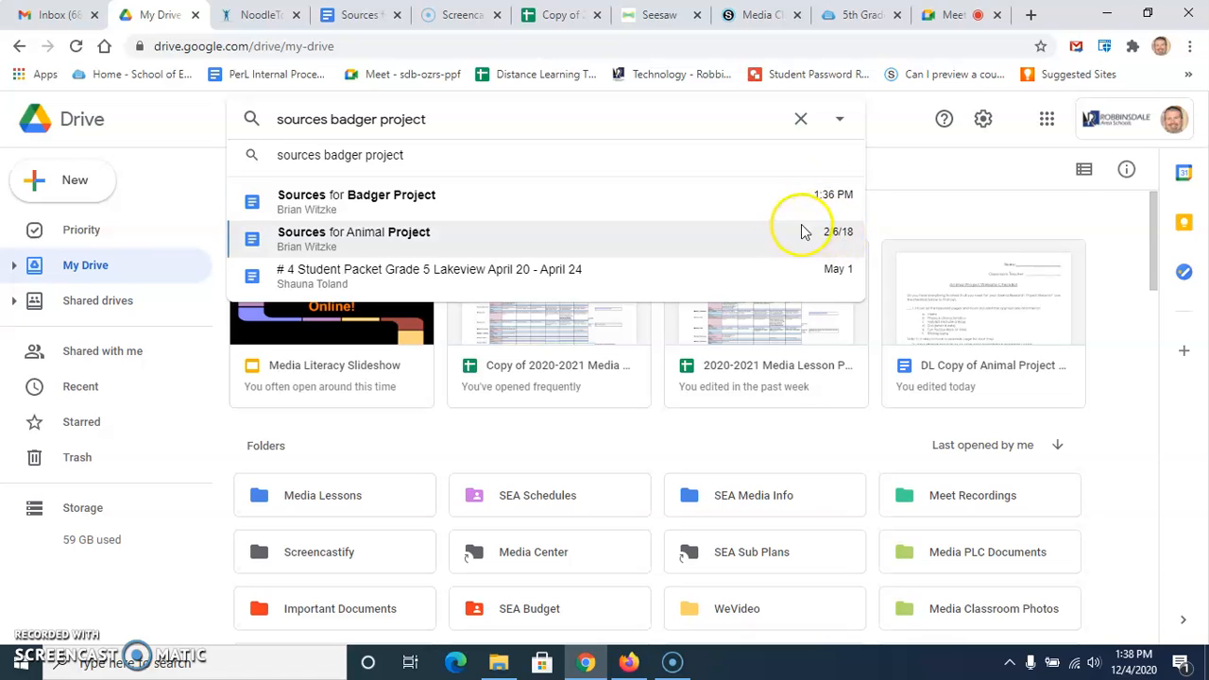
mouse_move(803, 241)
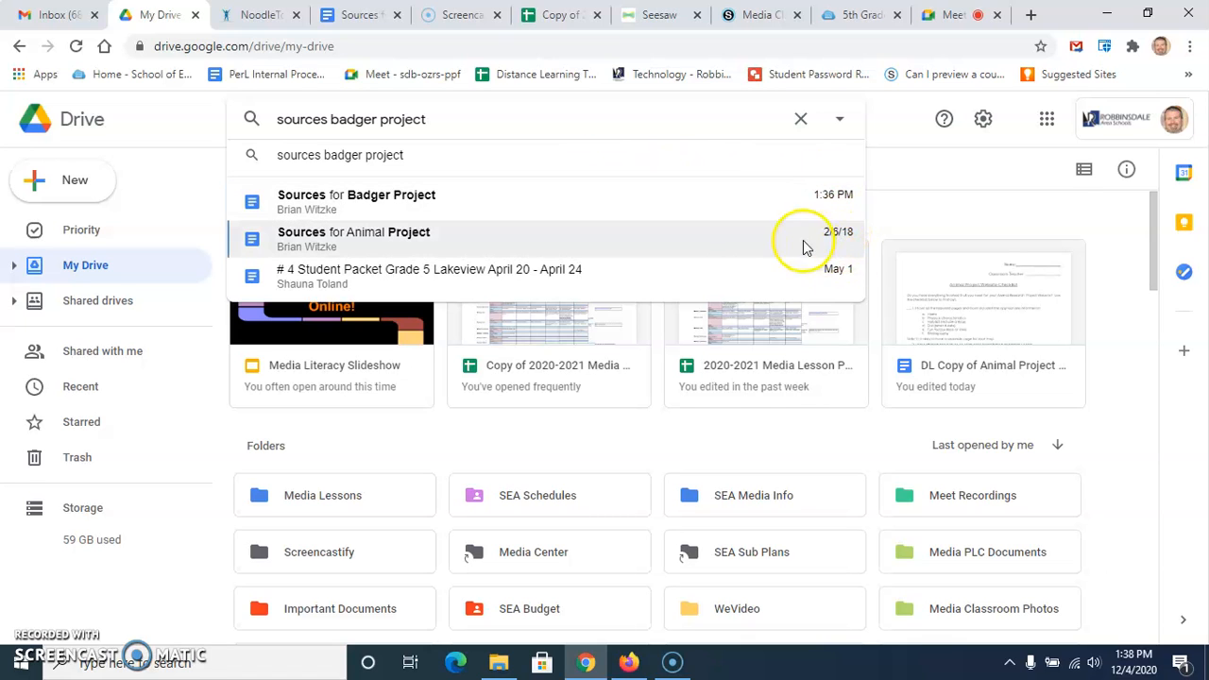
mouse_move(848, 241)
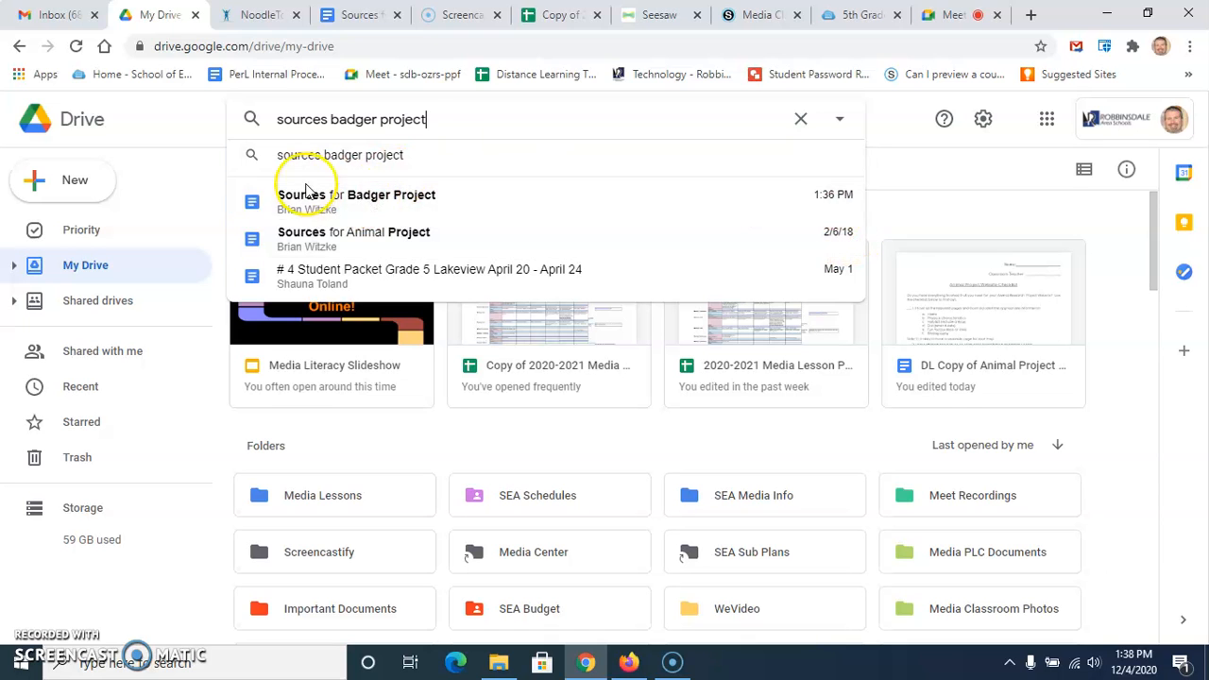
left_click(357, 195)
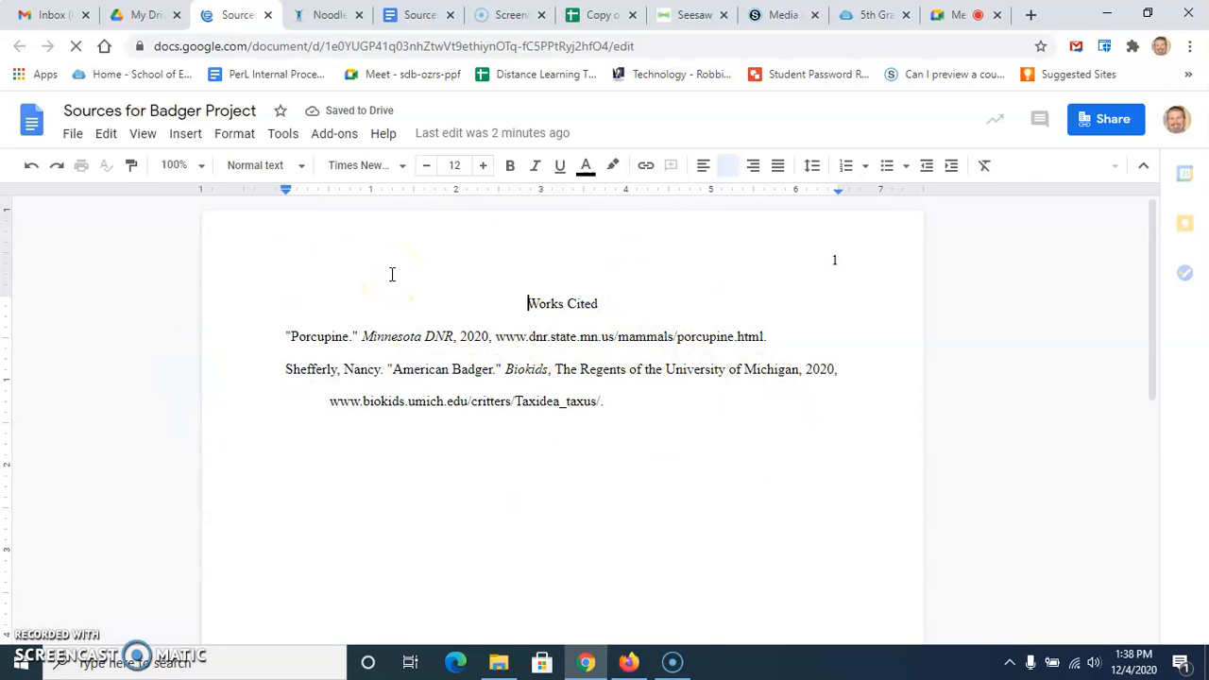
left_click(727, 166)
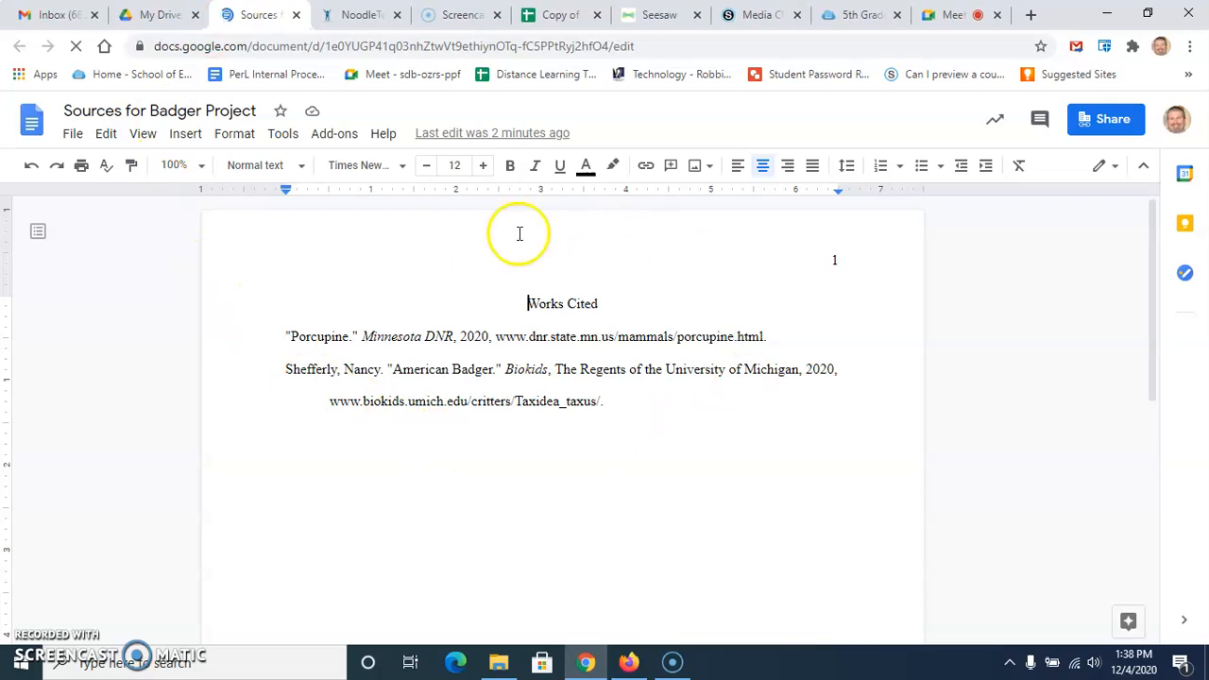
mouse_move(594, 319)
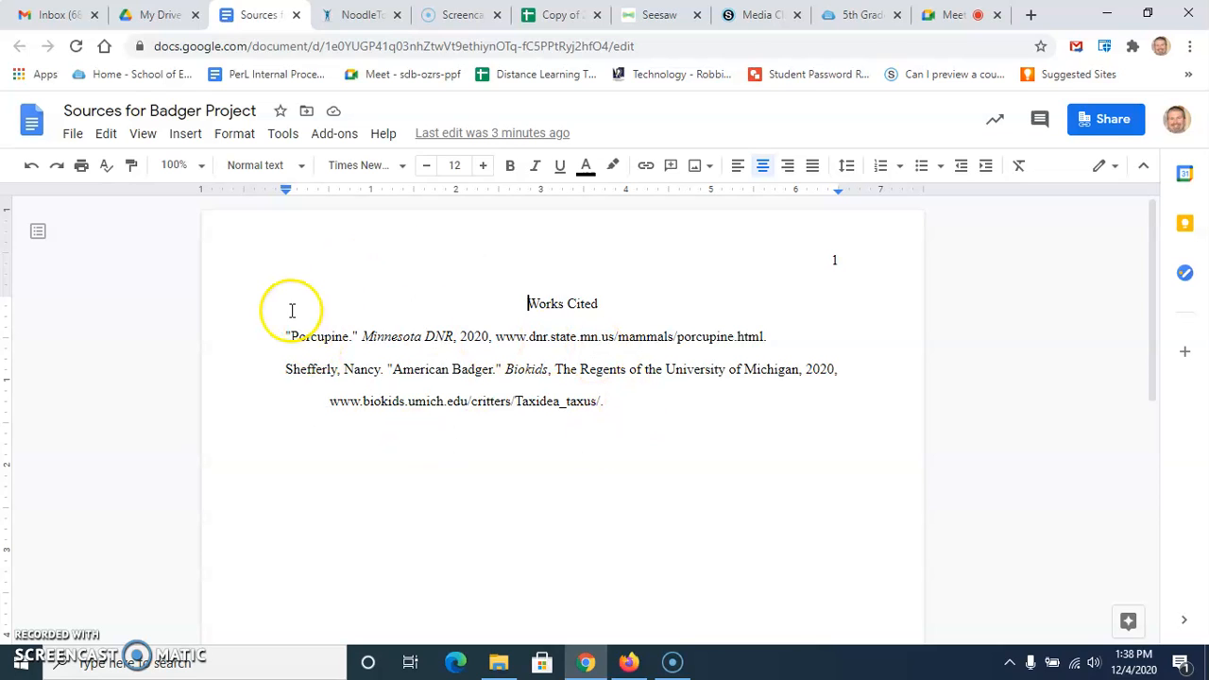
mouse_move(296, 283)
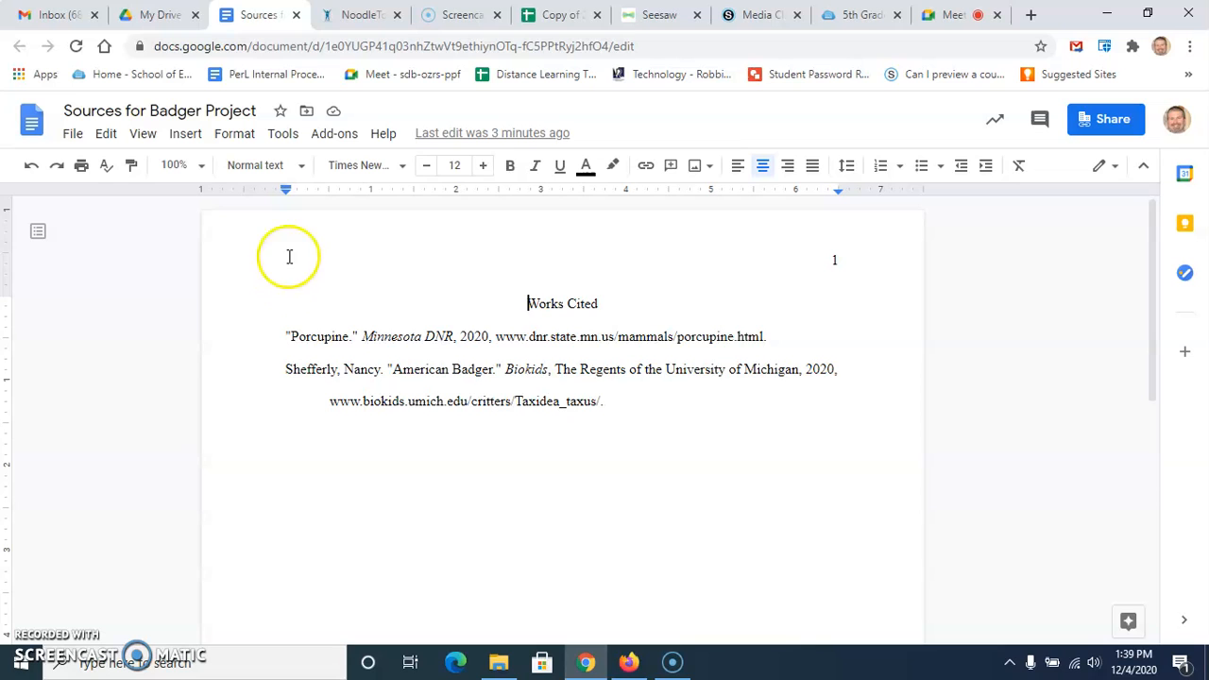
Sign out of NoodleTools from the account menu and close the signed-out tab.
left_click(359, 15)
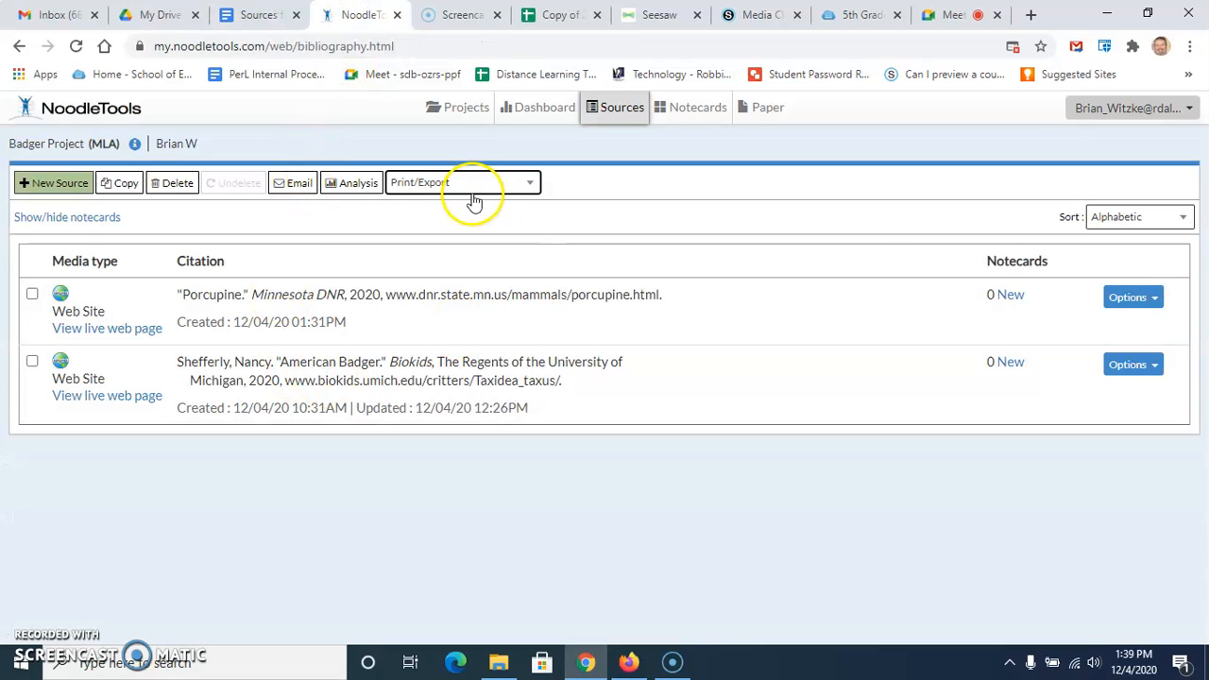
left_click(1129, 107)
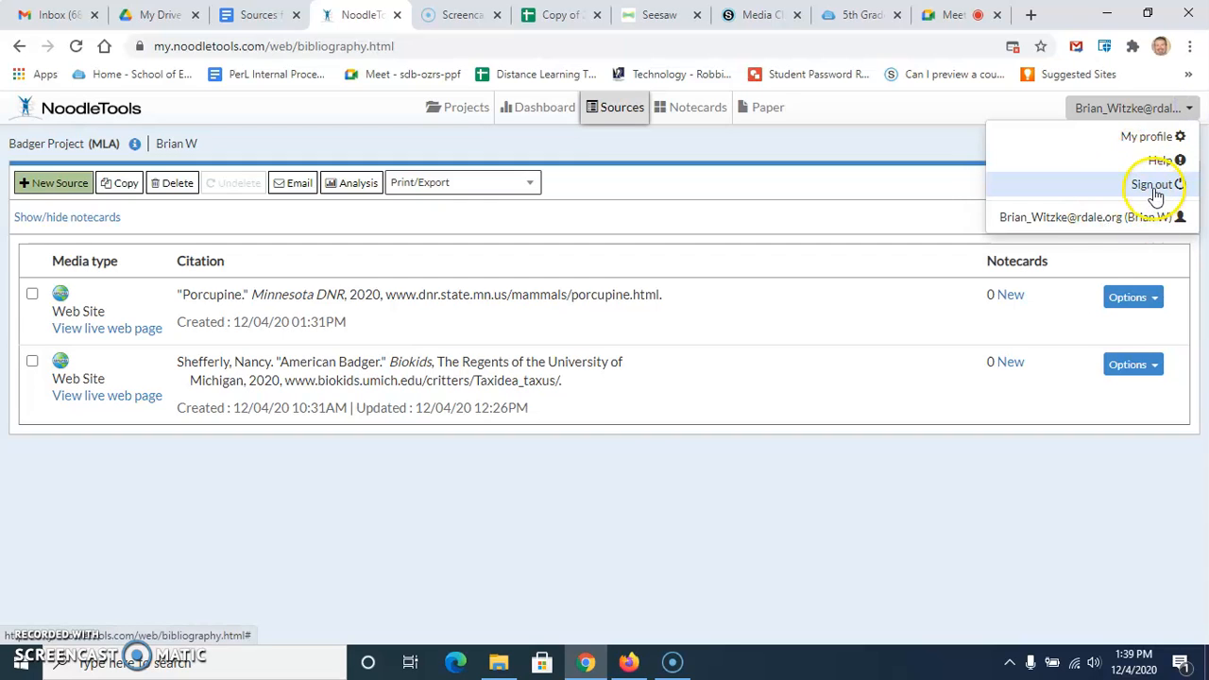
left_click(1153, 185)
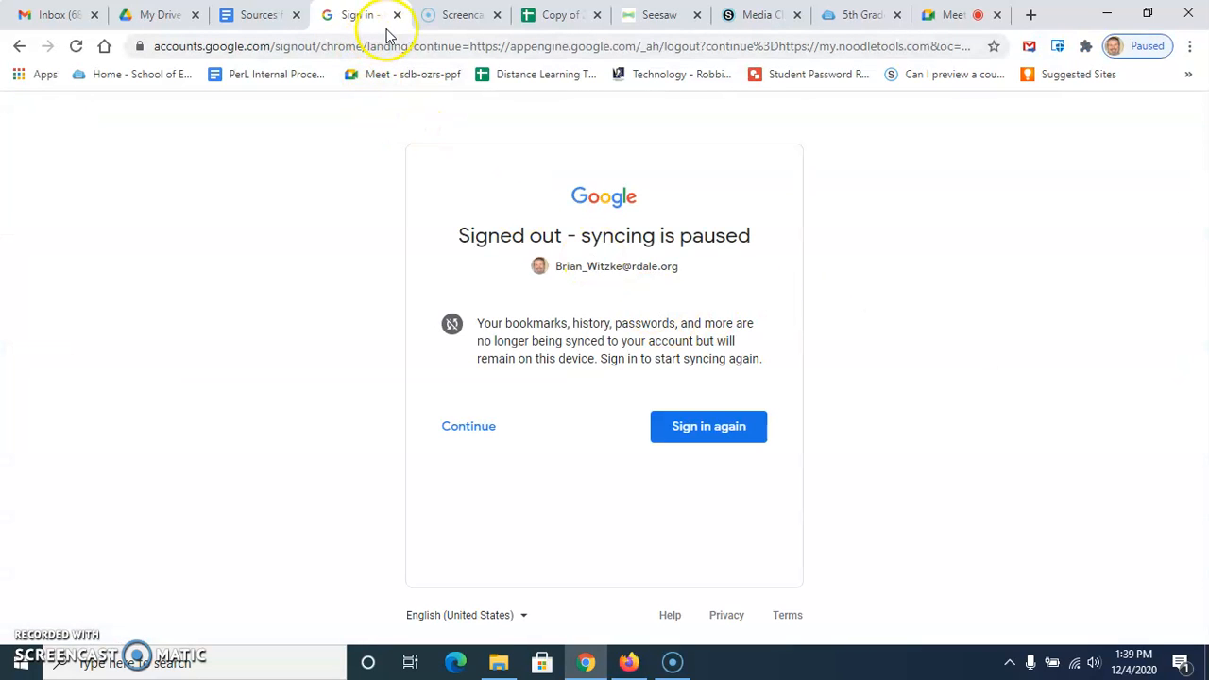
left_click(274, 14)
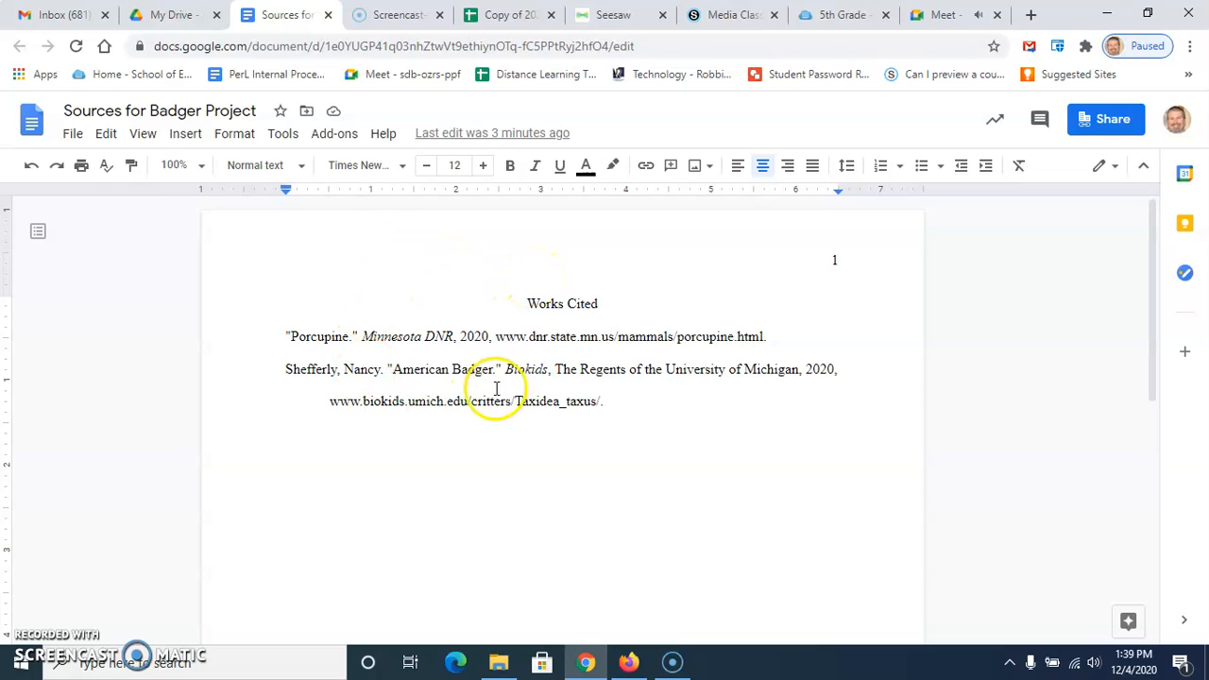
mouse_move(584, 381)
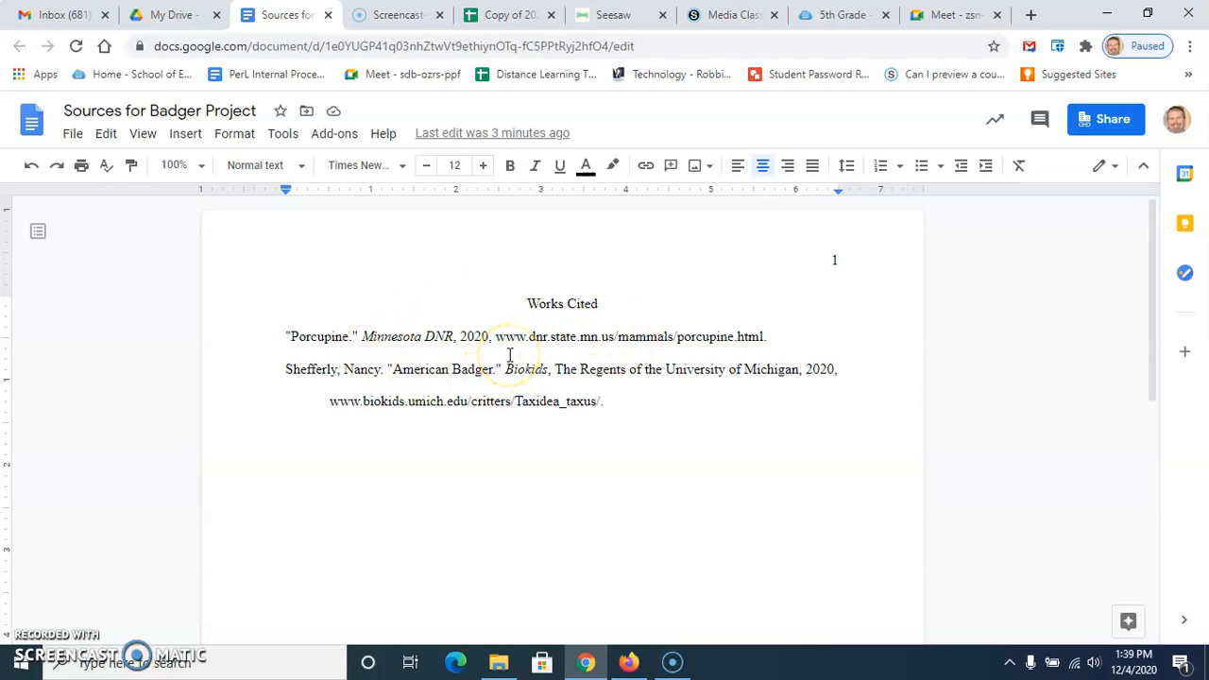
mouse_move(521, 312)
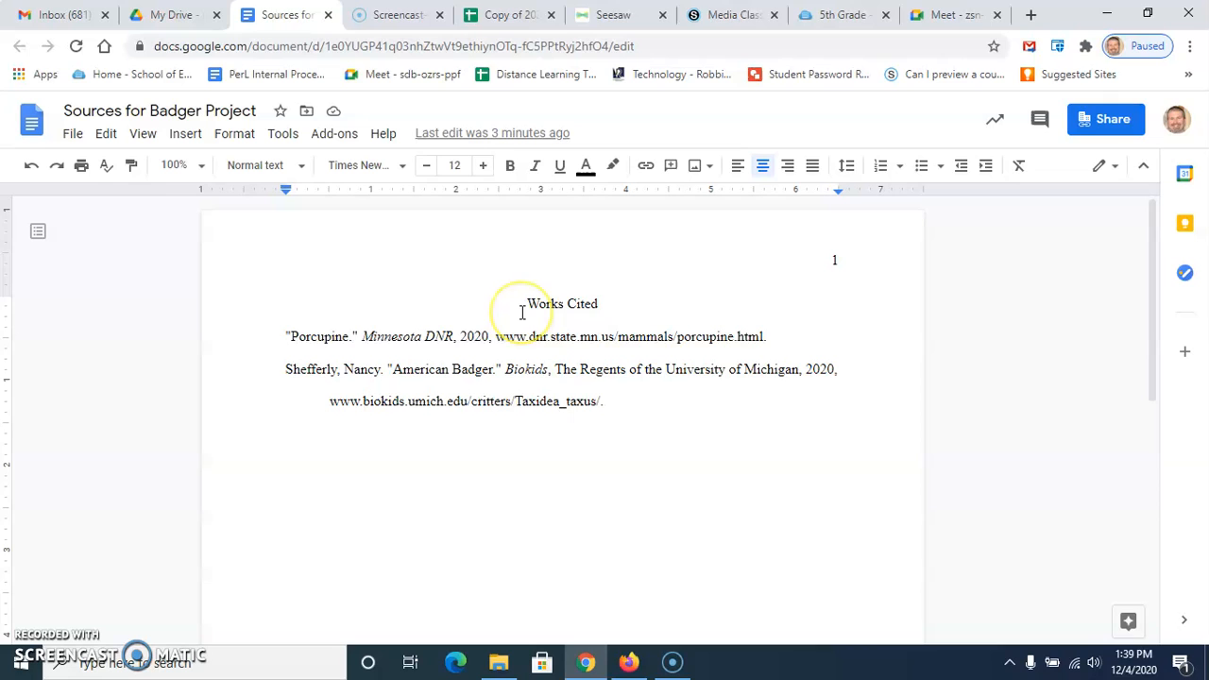